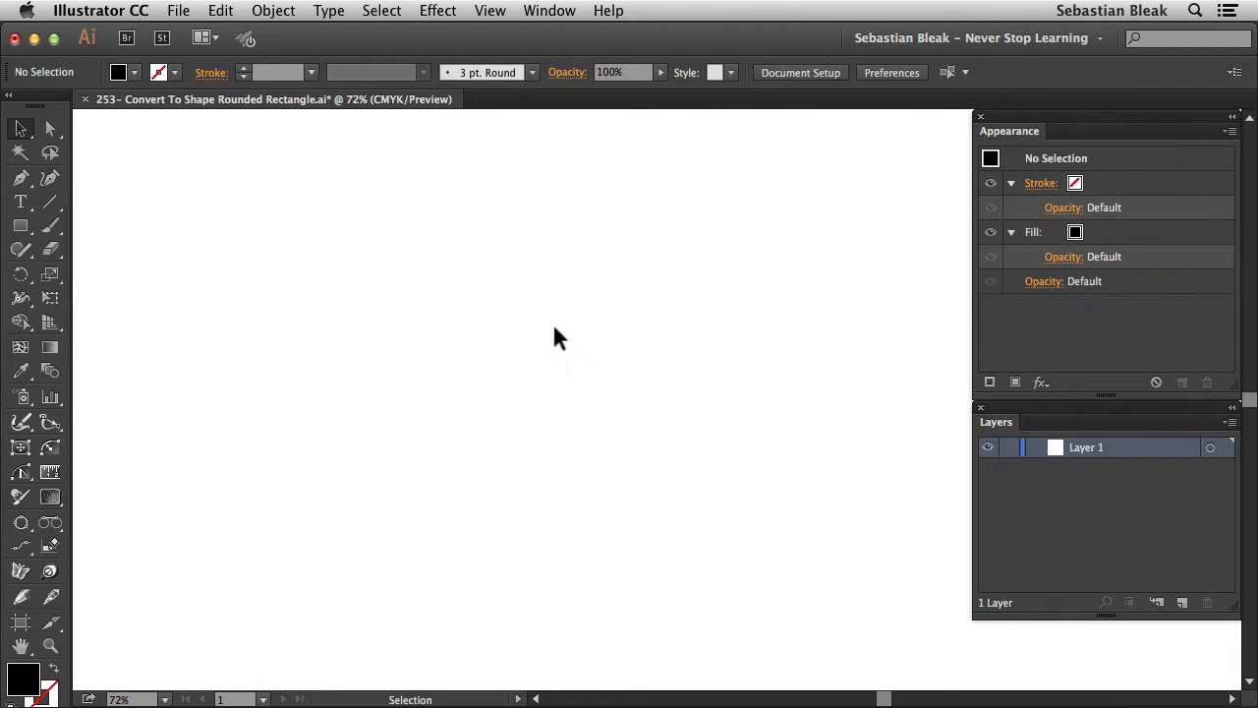
Place a point-type object near the upper left and enter 'ADOBE GRIND' in DOCK11 Heavy
click(20, 200)
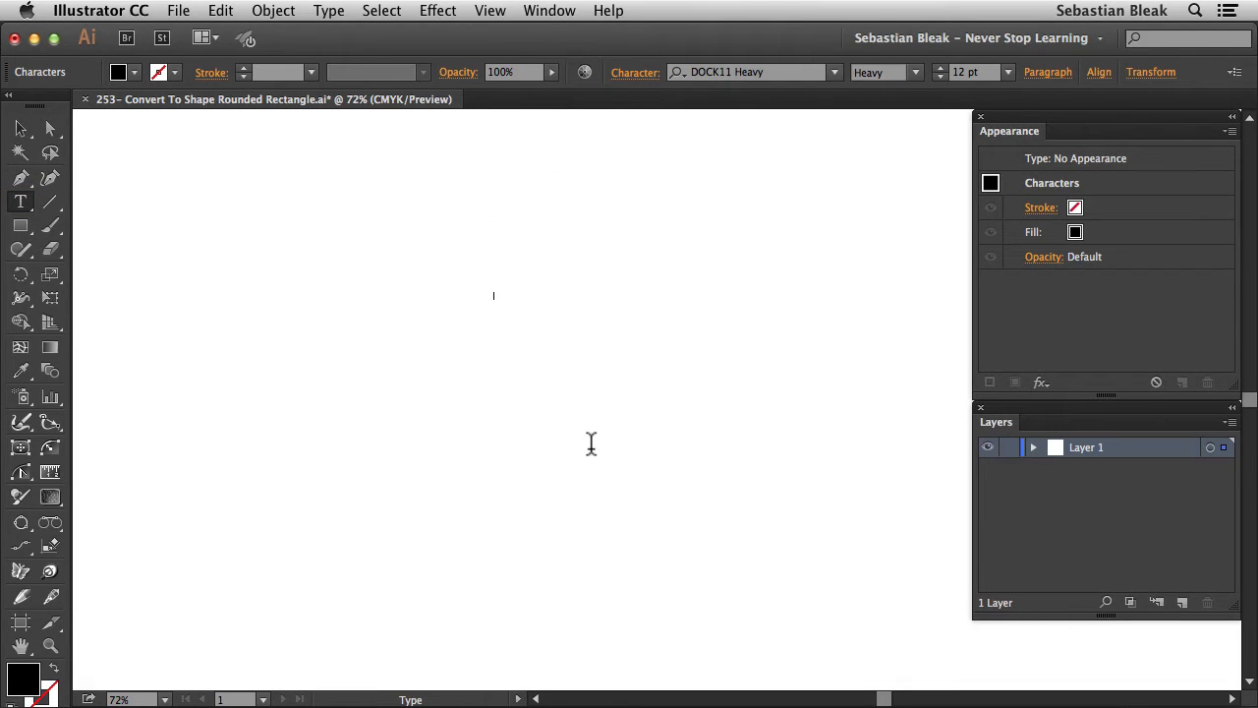
key(shift+a)
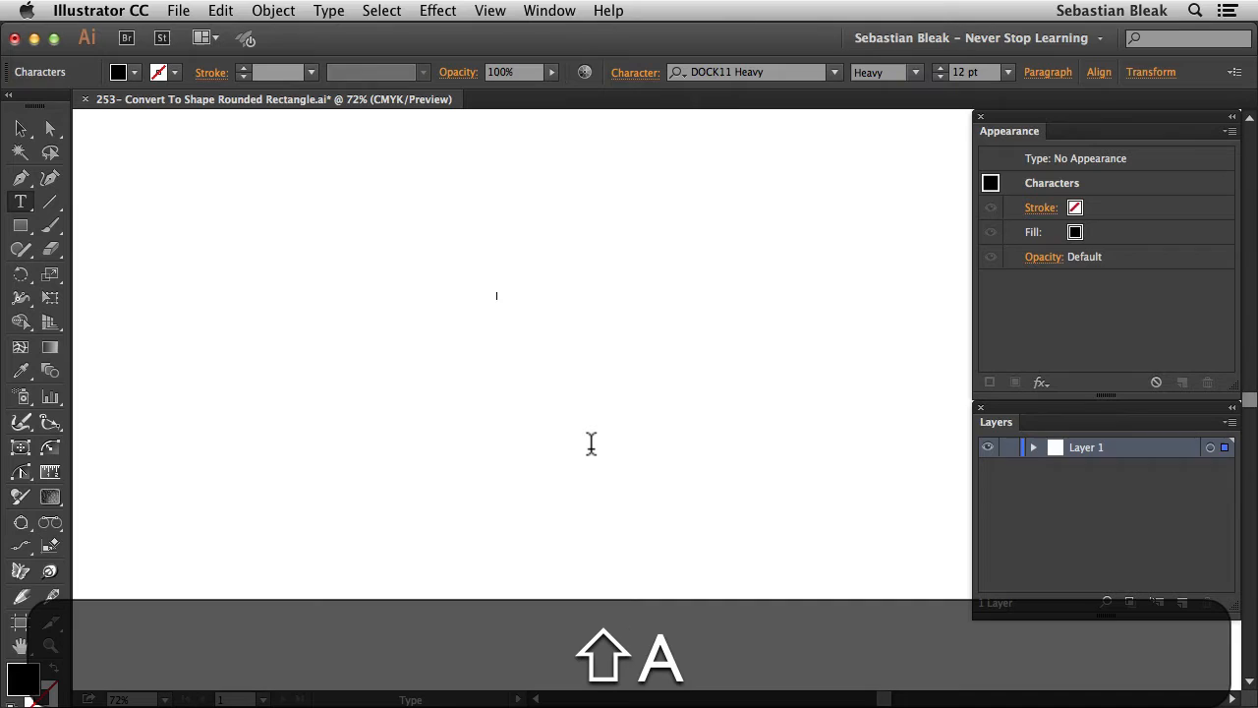
text(ADOBE)
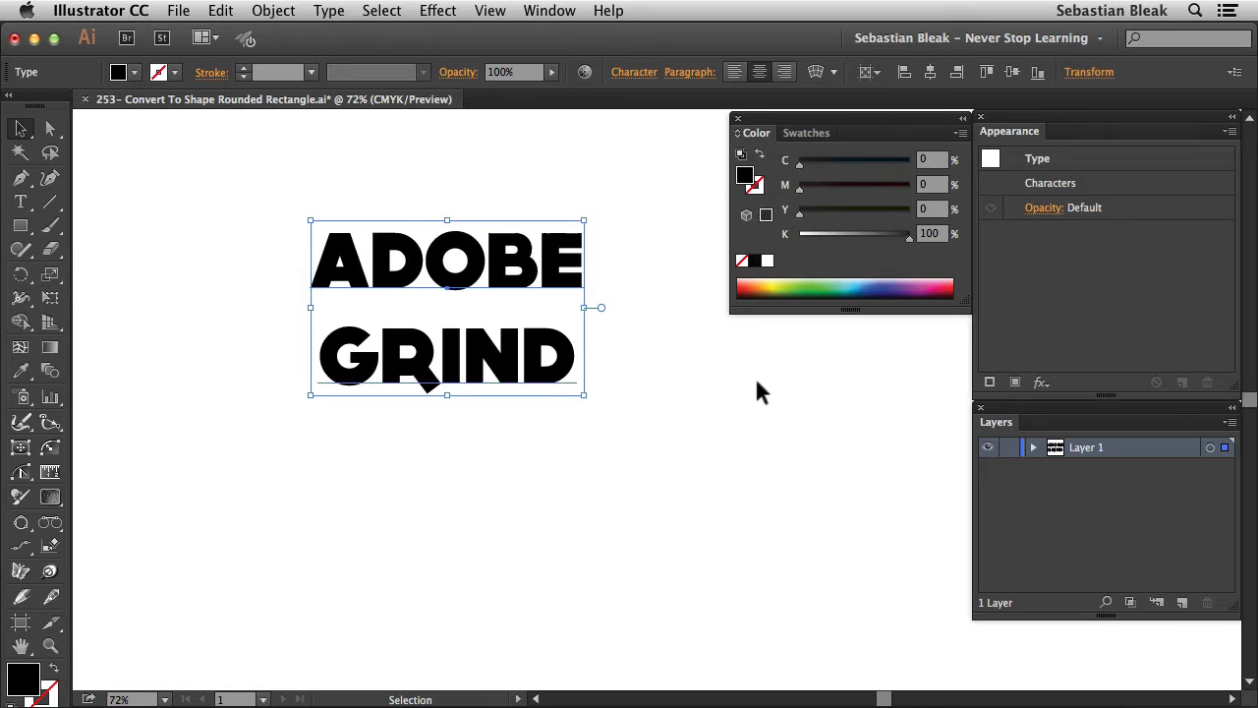
Fill the selected ADOBE GRIND text with a dark navy swatch from the Swatches list
click(806, 134)
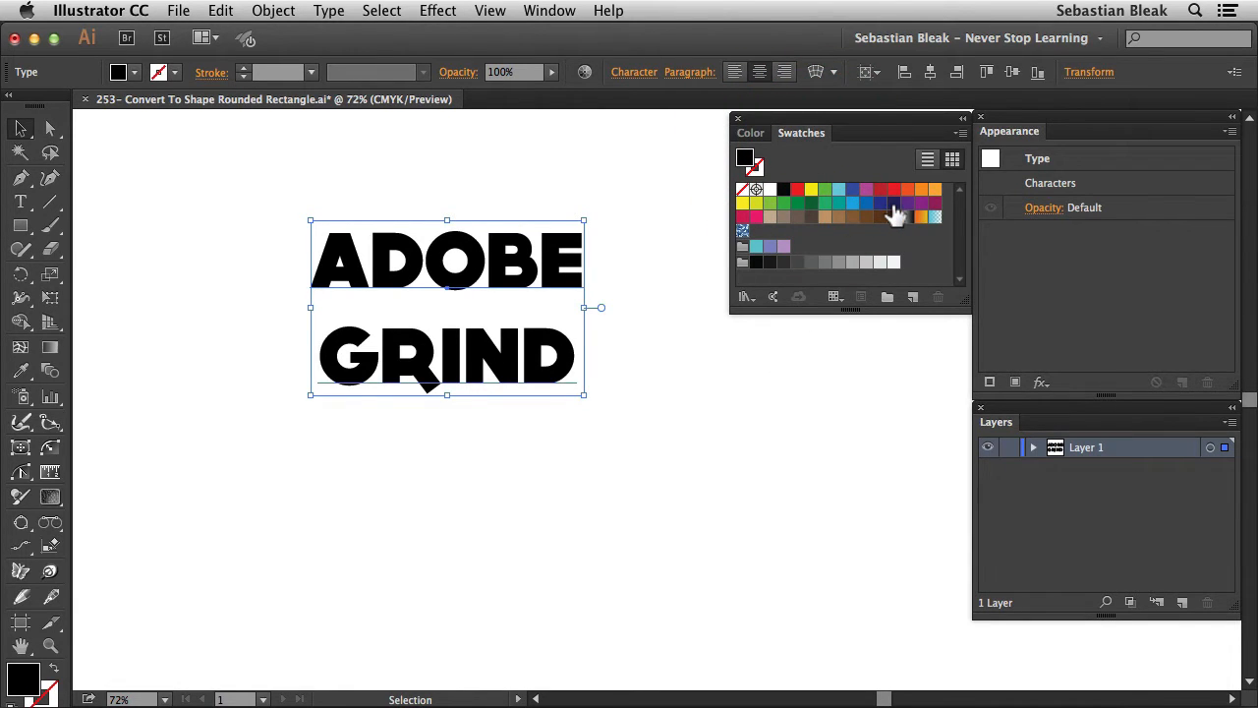
click(893, 202)
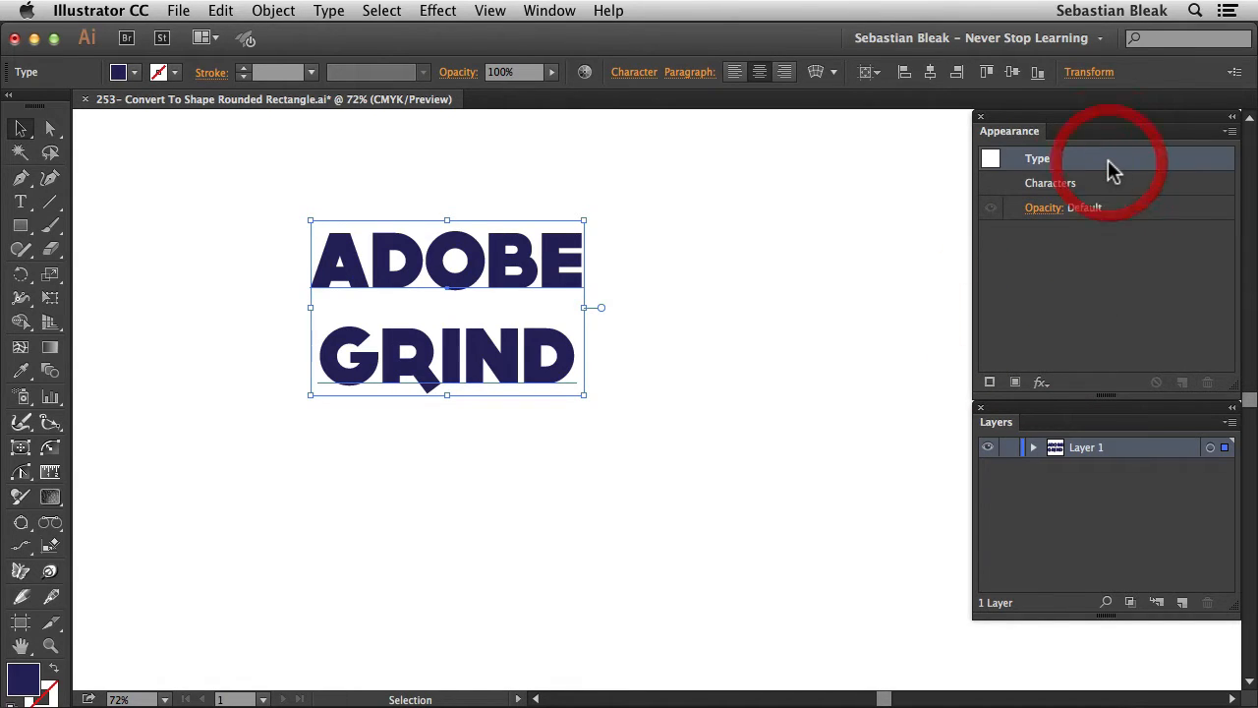
click(1050, 182)
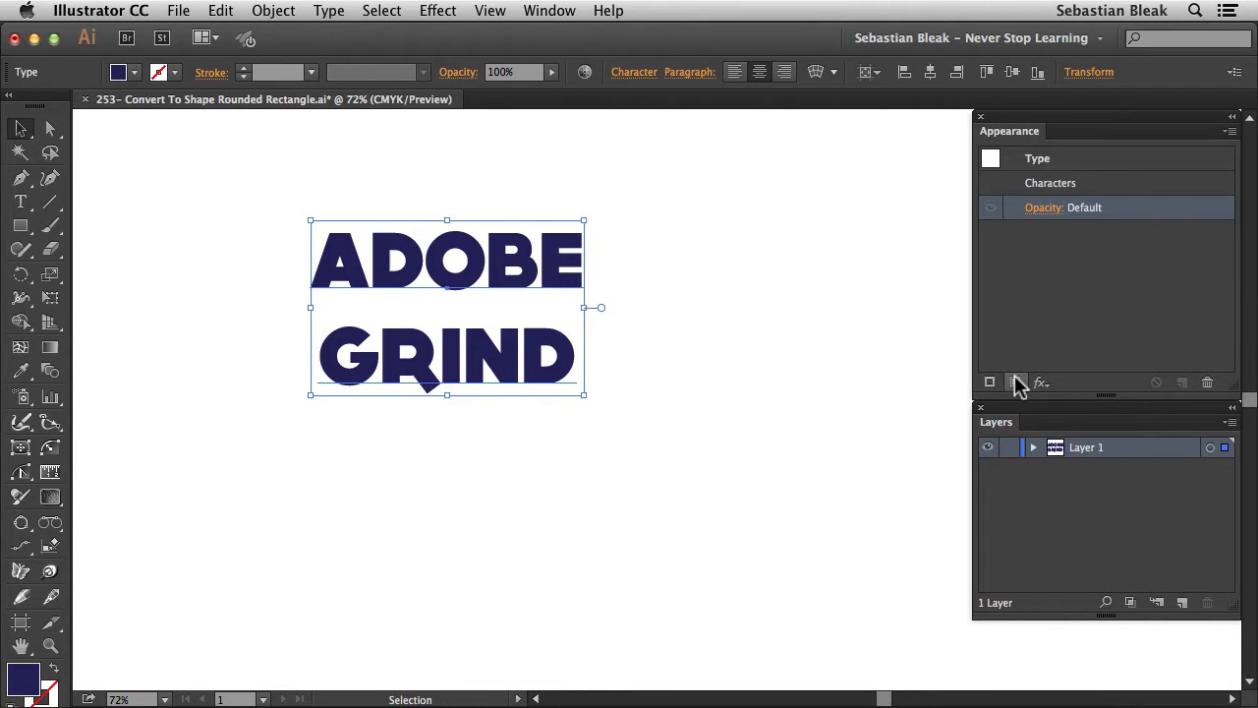
mouse_move(991, 381)
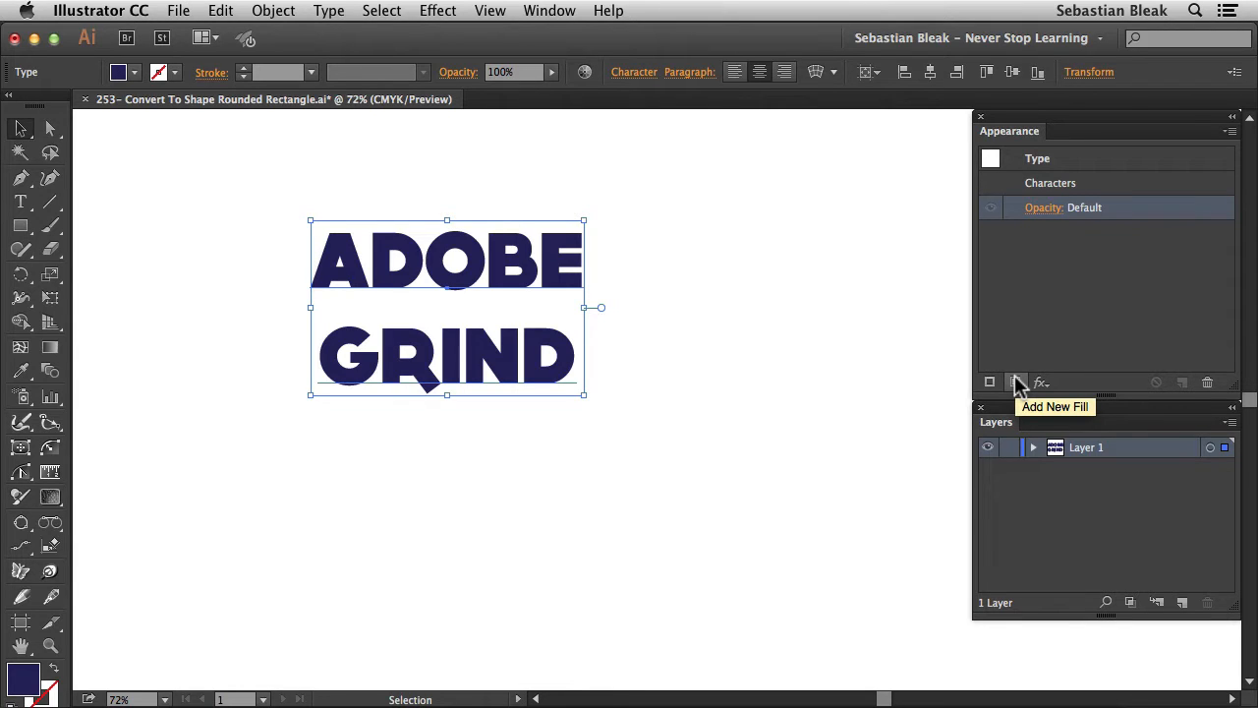
Add an object-level fill and stroke via Add New Fill, collapse both rows and select the new fill
click(990, 381)
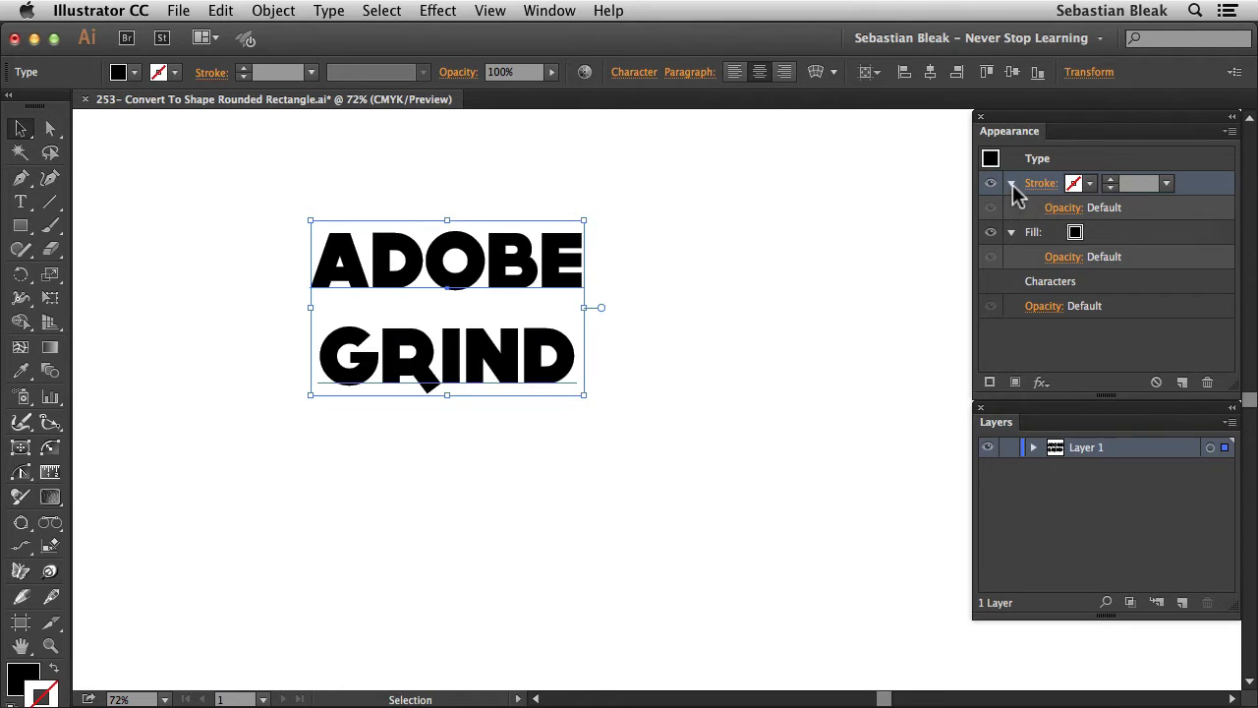
click(1010, 183)
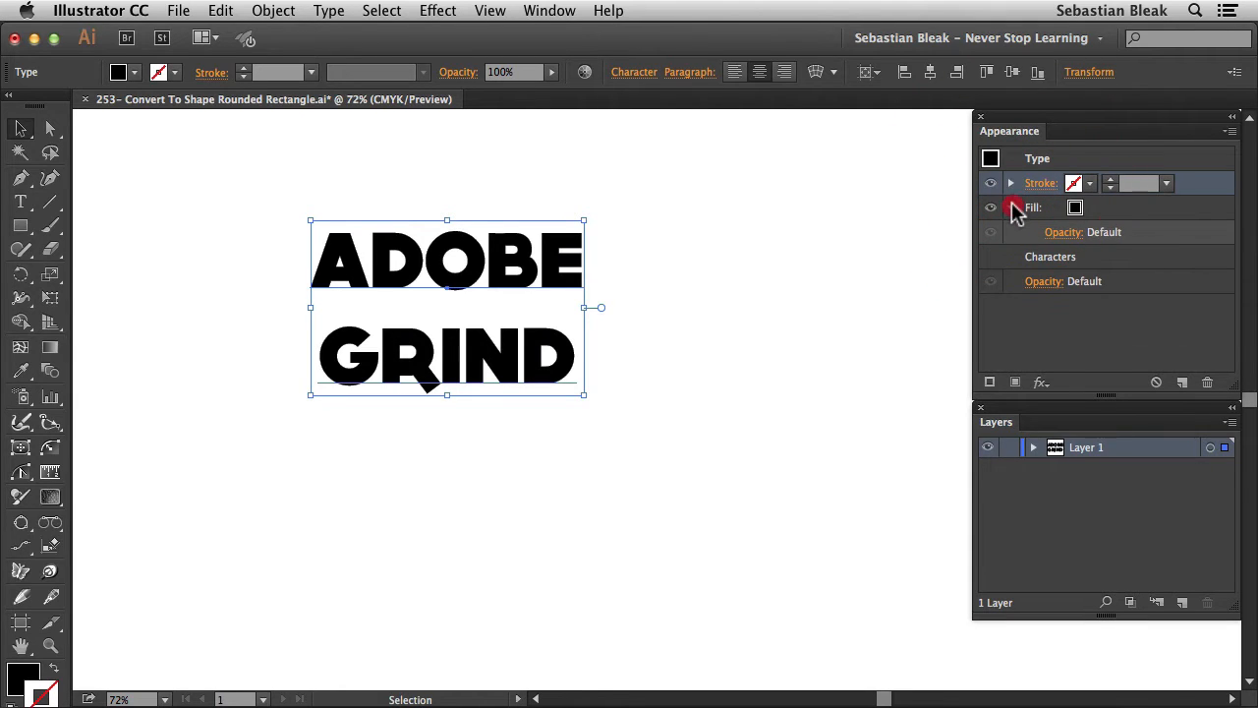
click(1010, 209)
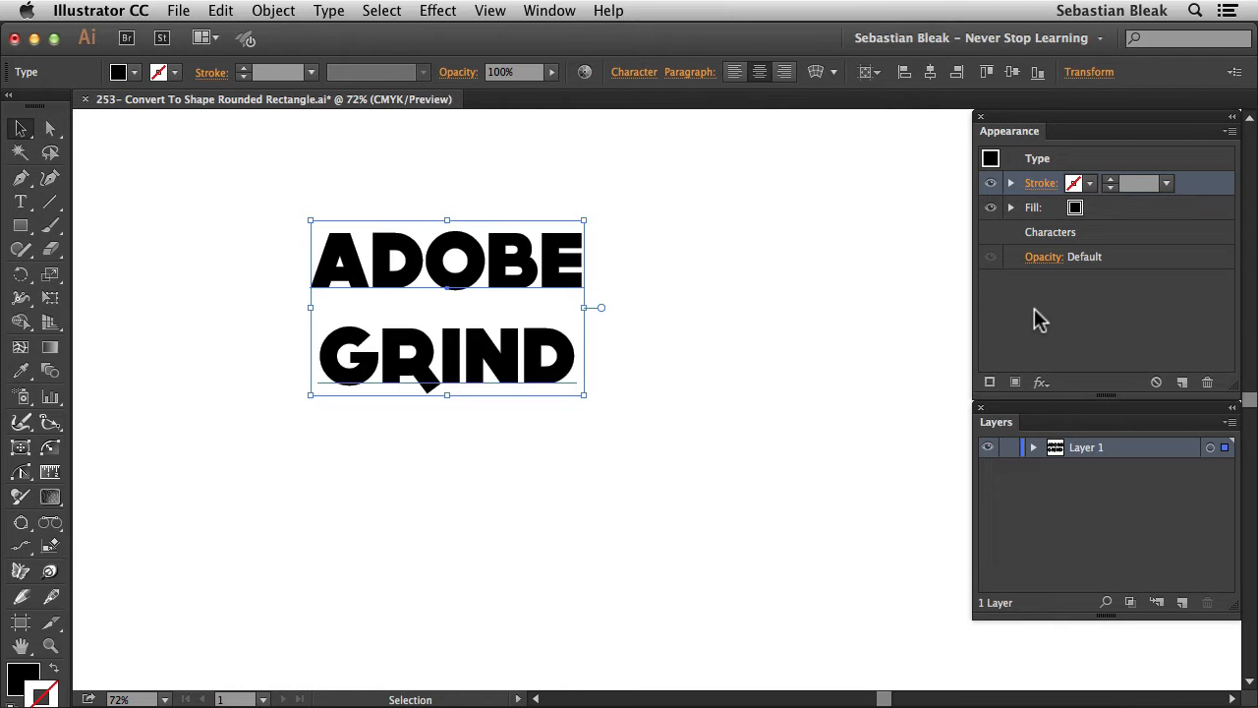
click(1032, 208)
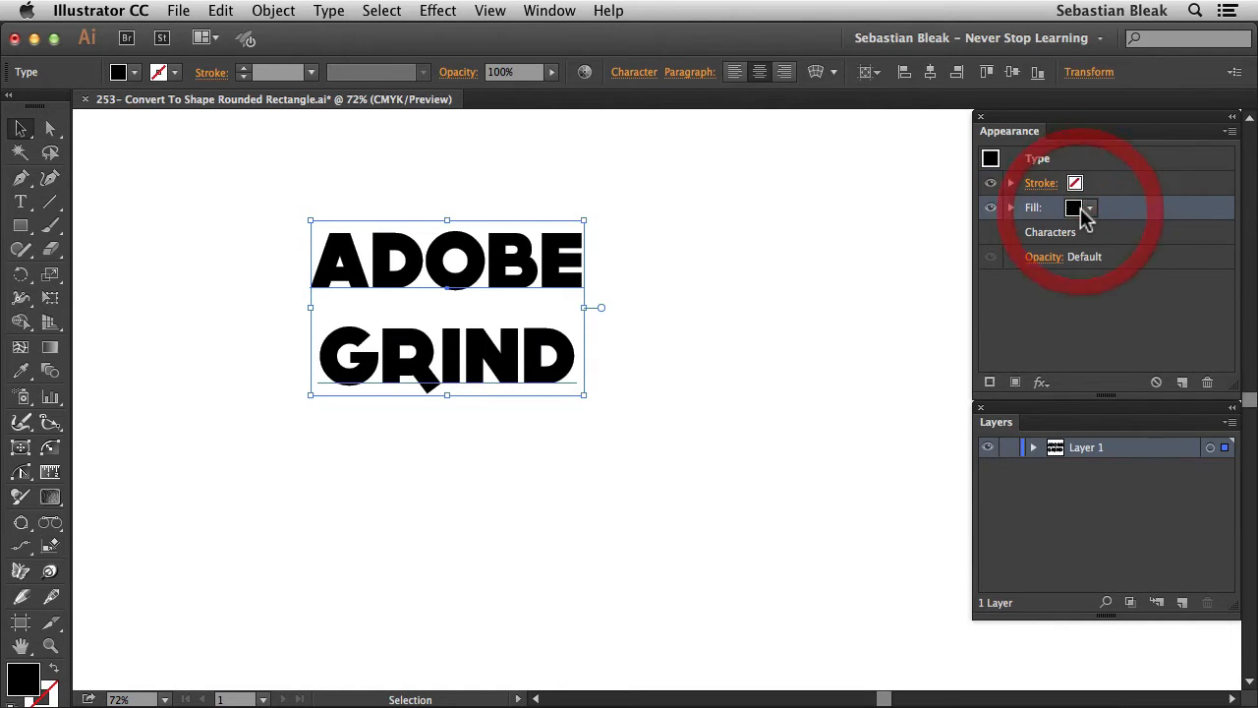
Set the object's new fill to a medium blue swatch from the Appearance fill colour picker
click(1089, 209)
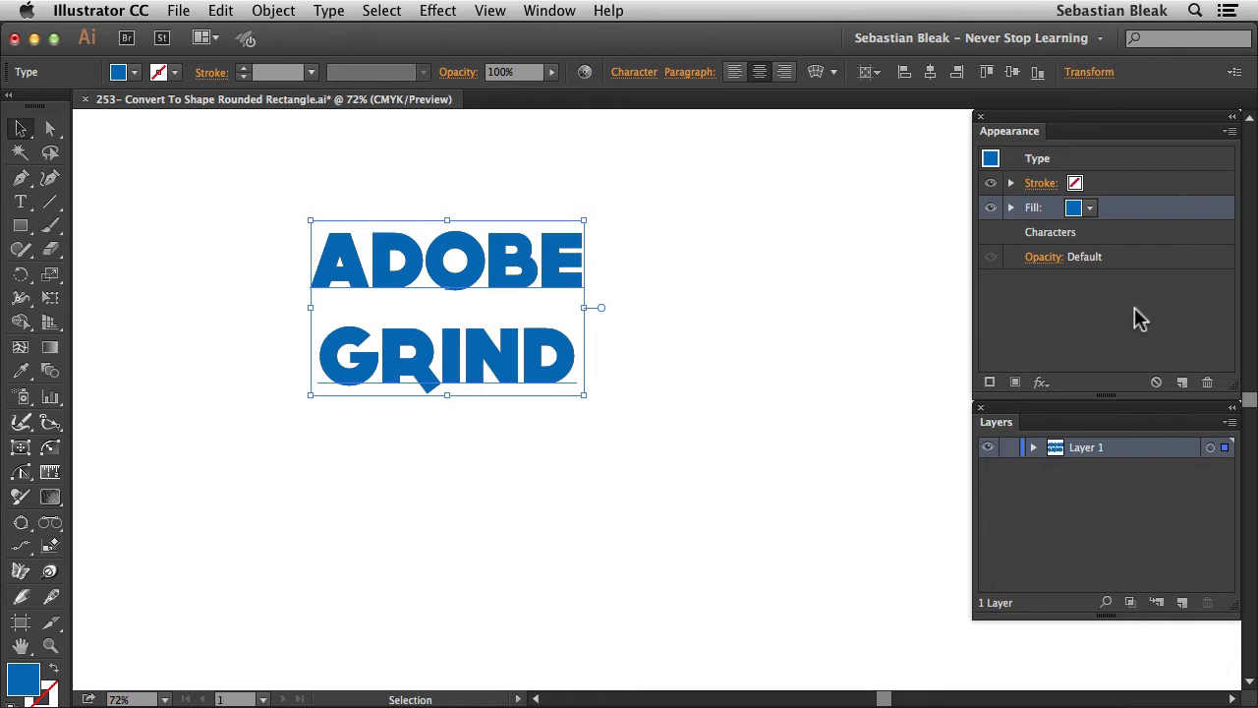
mouse_move(1069, 331)
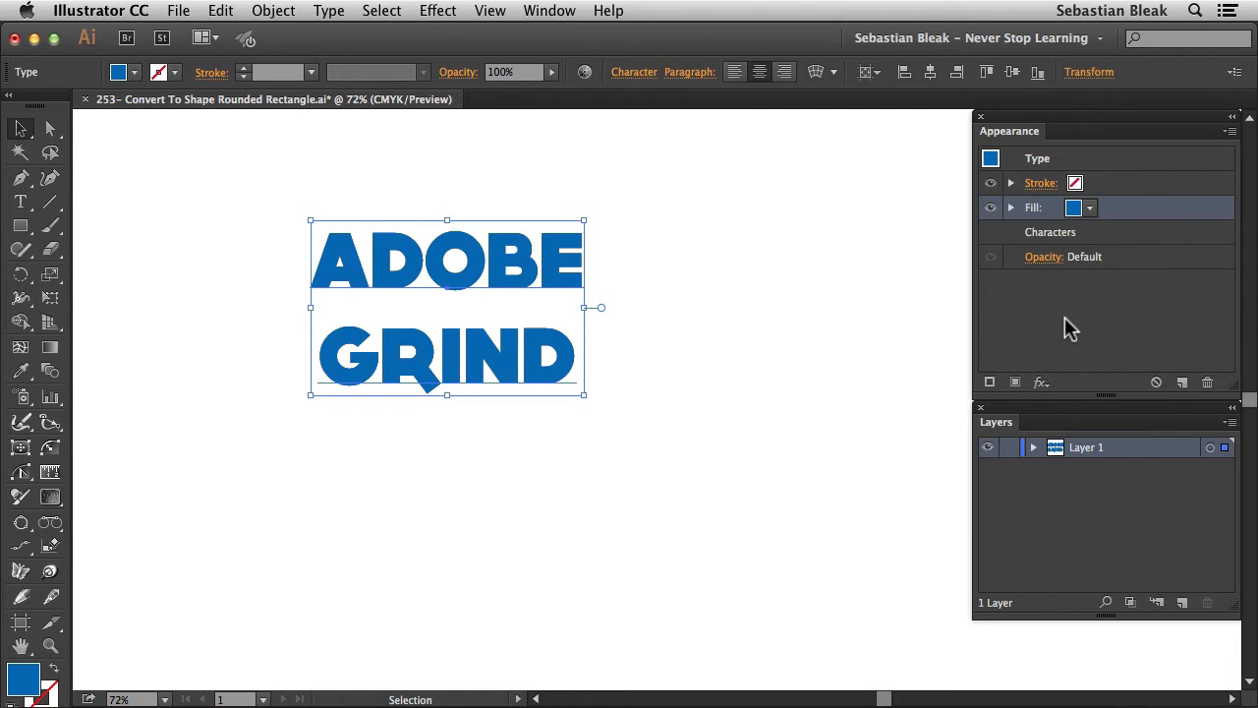
click(551, 11)
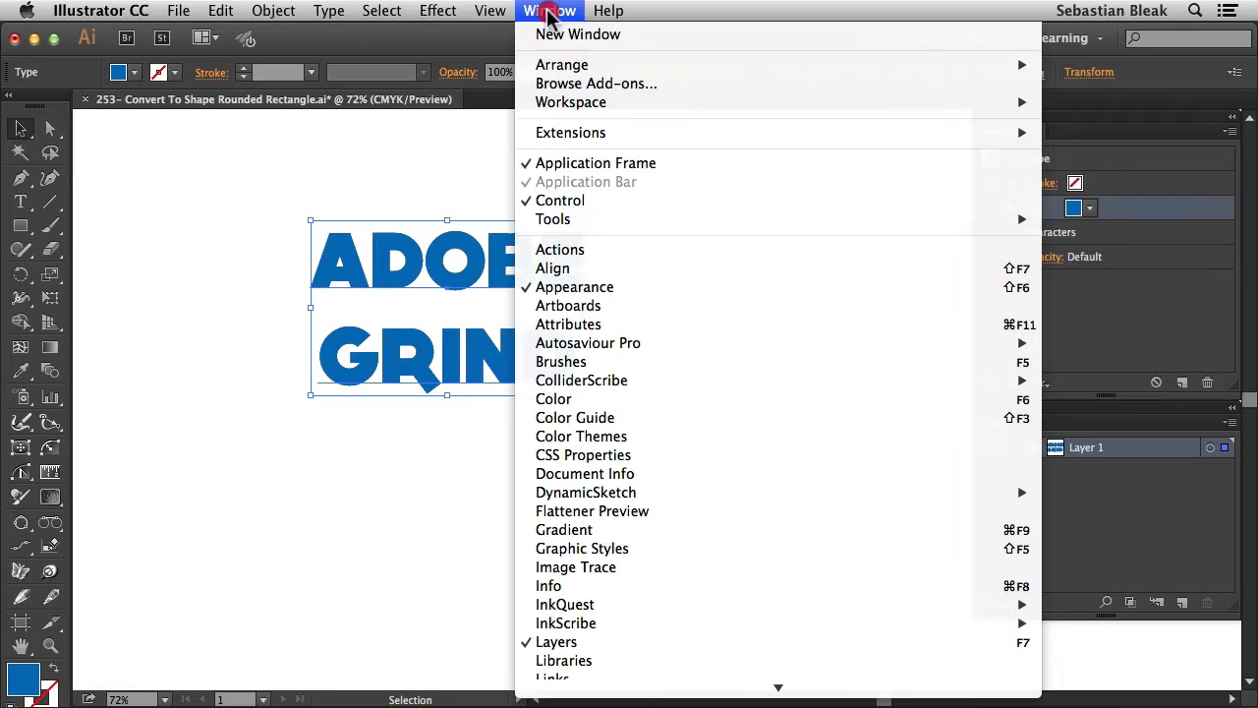
mouse_move(688, 287)
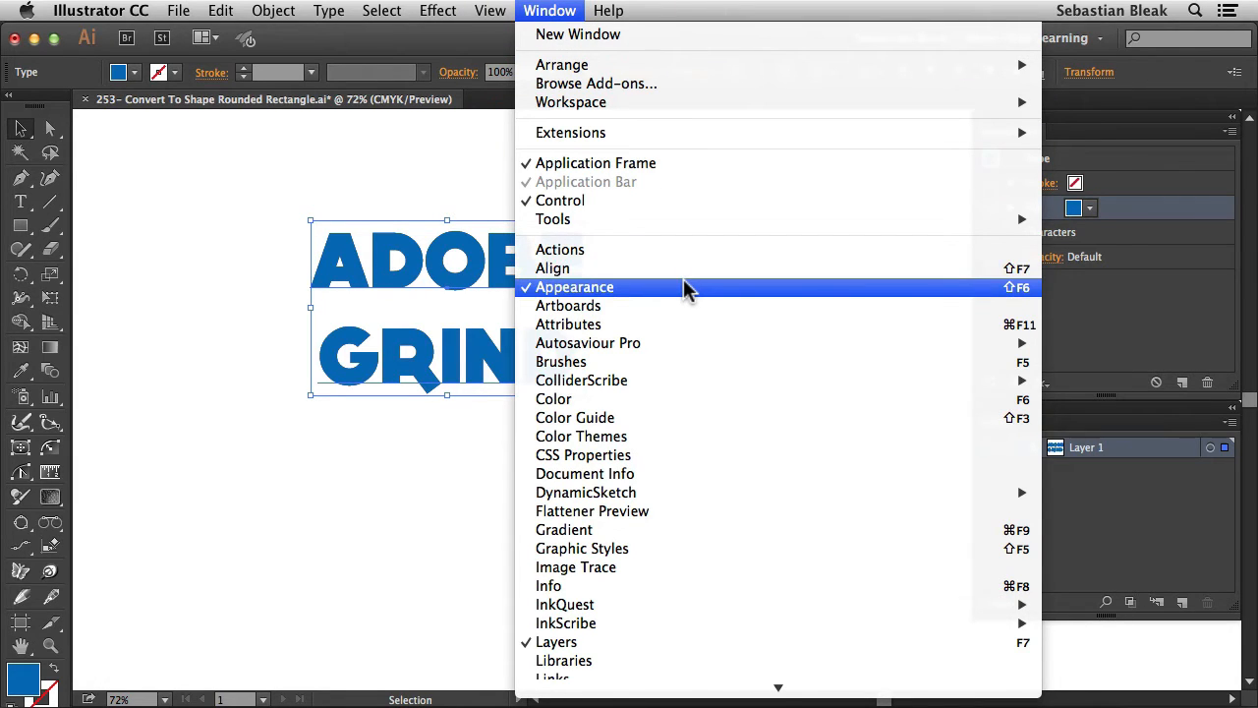
mouse_move(688, 295)
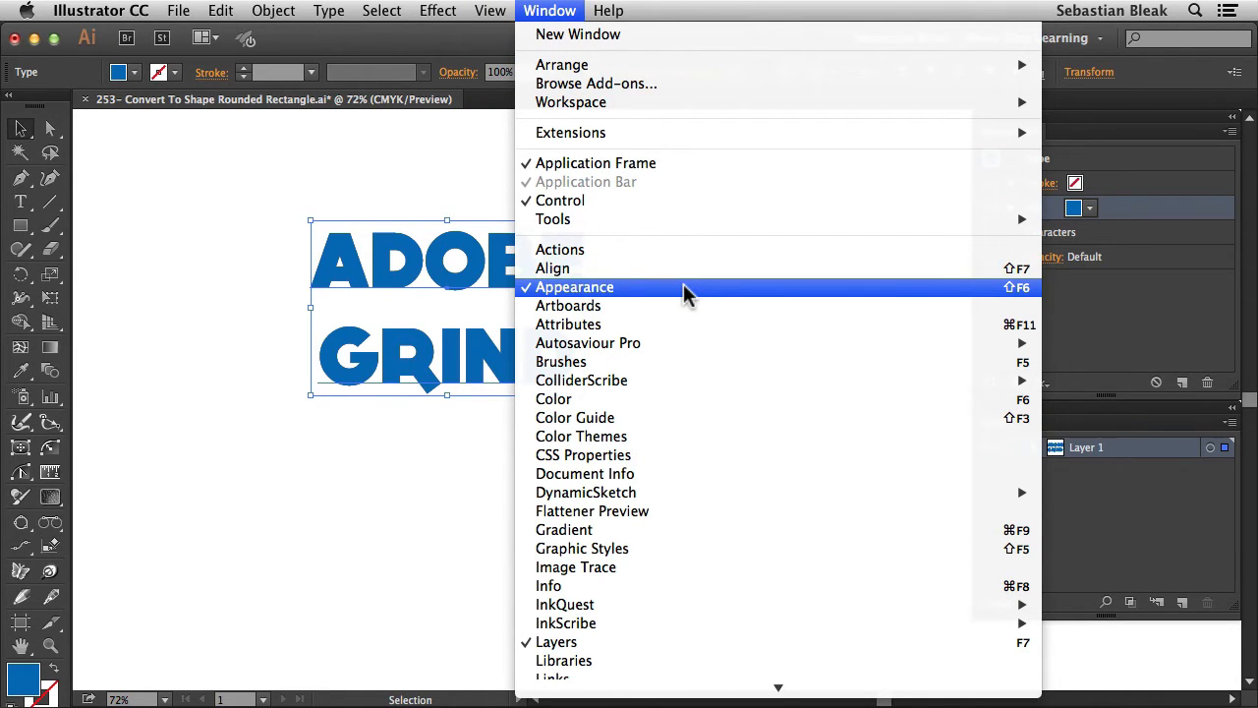
click(574, 287)
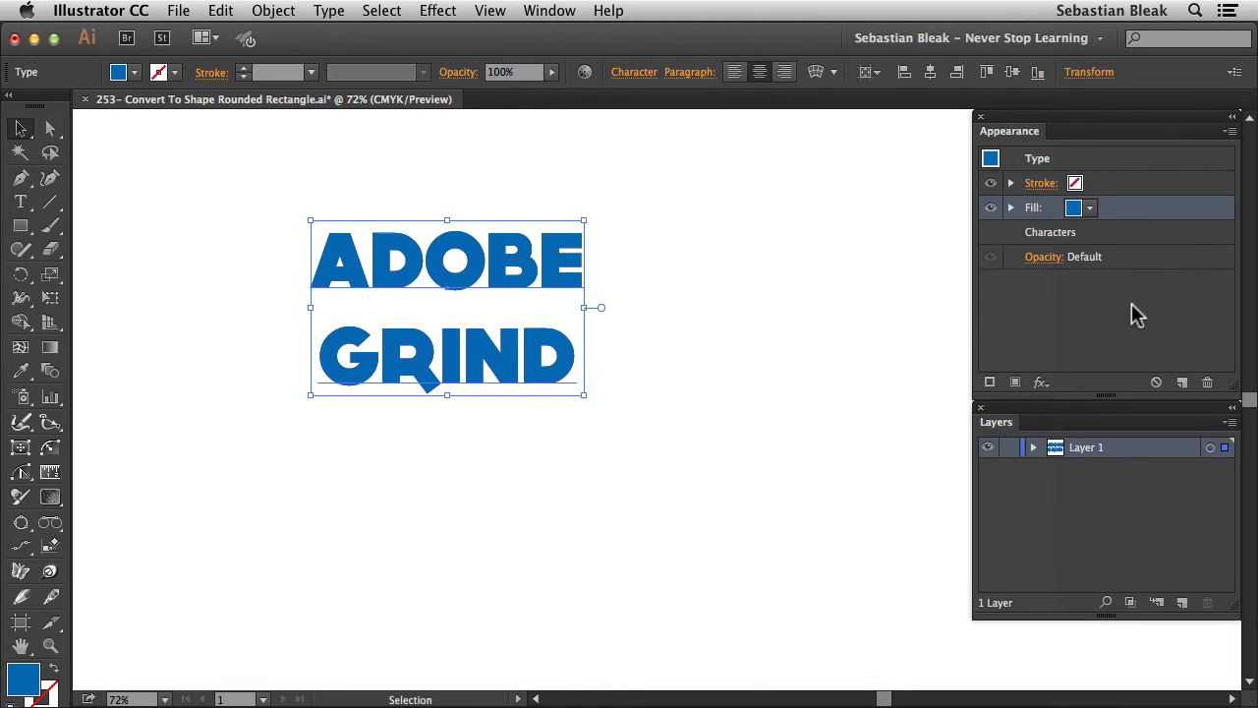
mouse_move(1069, 316)
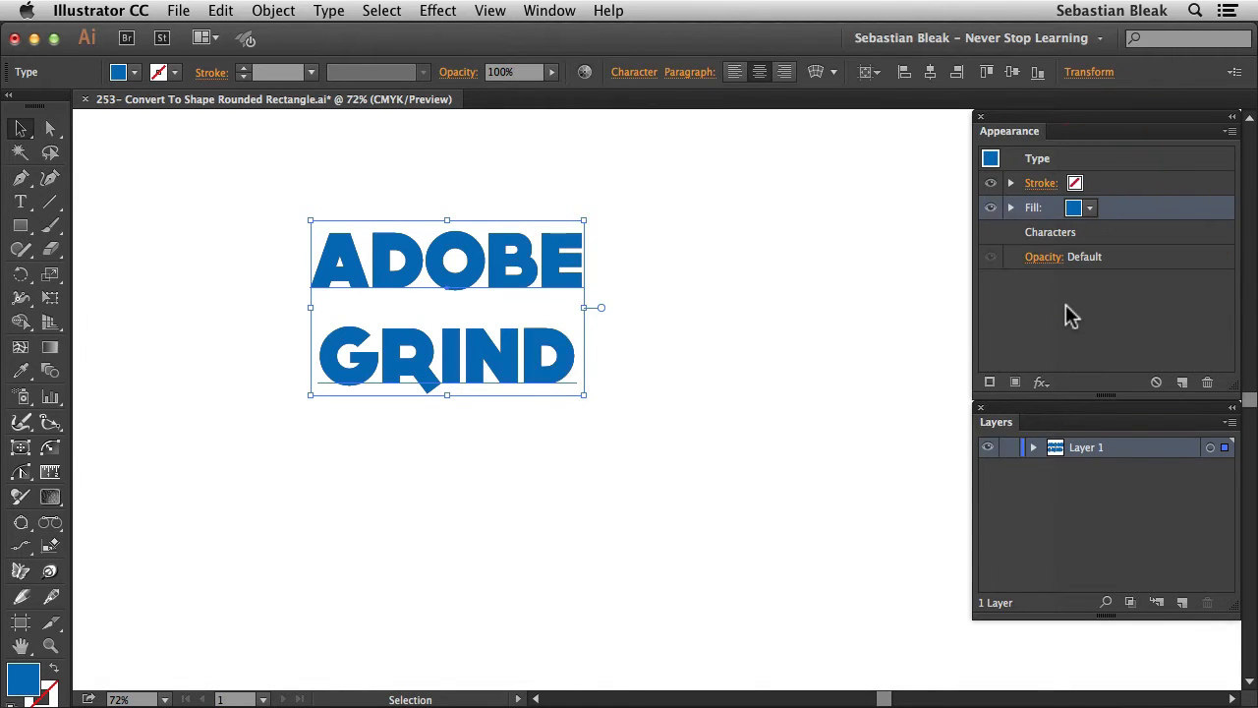
mouse_move(1042, 382)
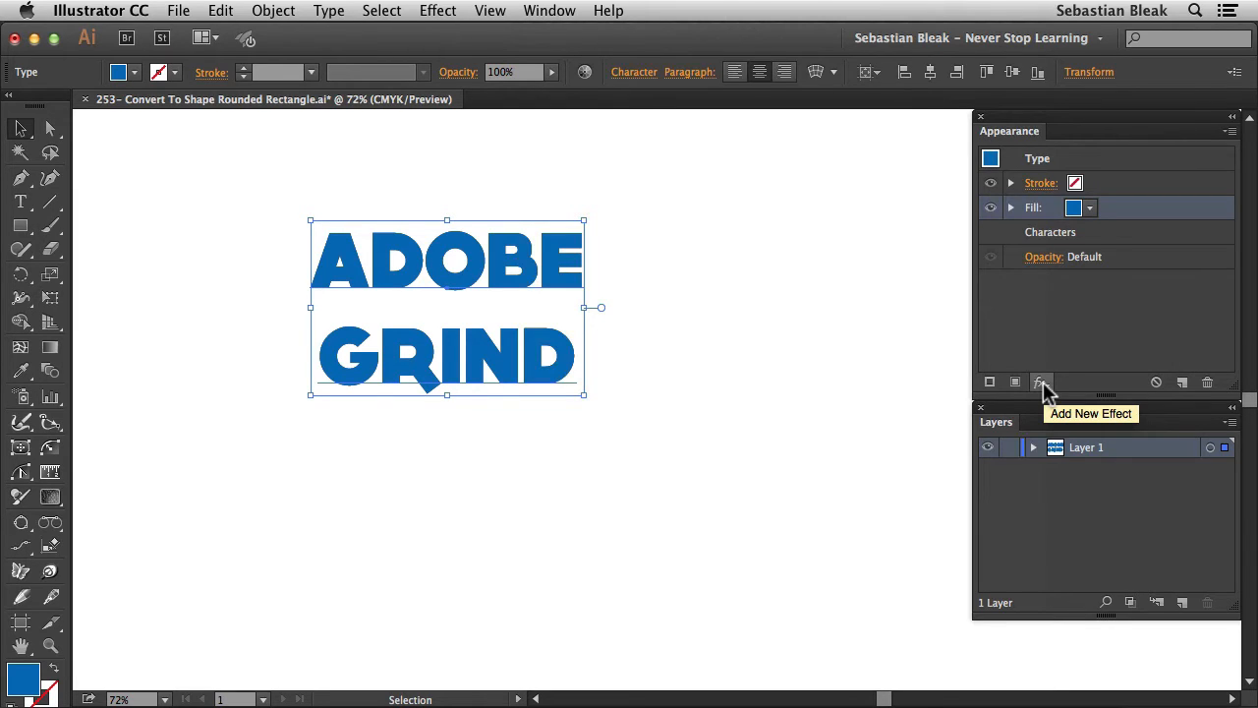
Apply Convert to Shape > Rounded Rectangle to the blue fill, leaving Shape Options open
click(1041, 381)
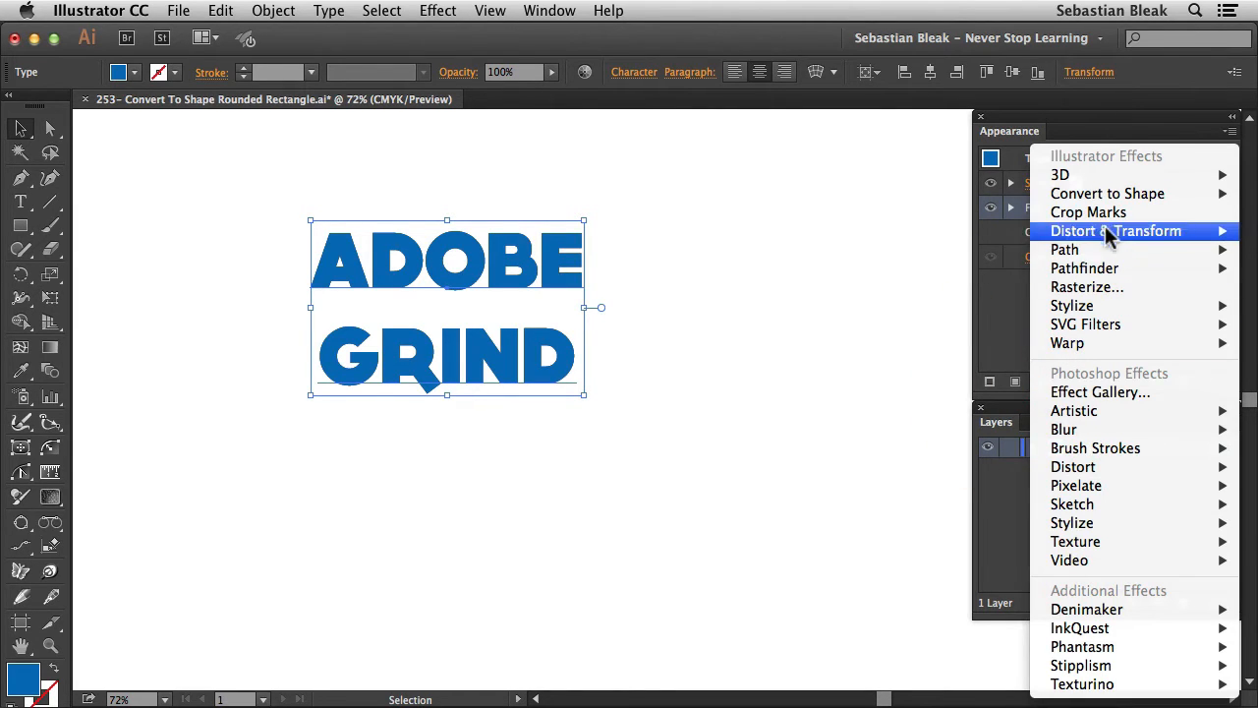
mouse_move(1107, 193)
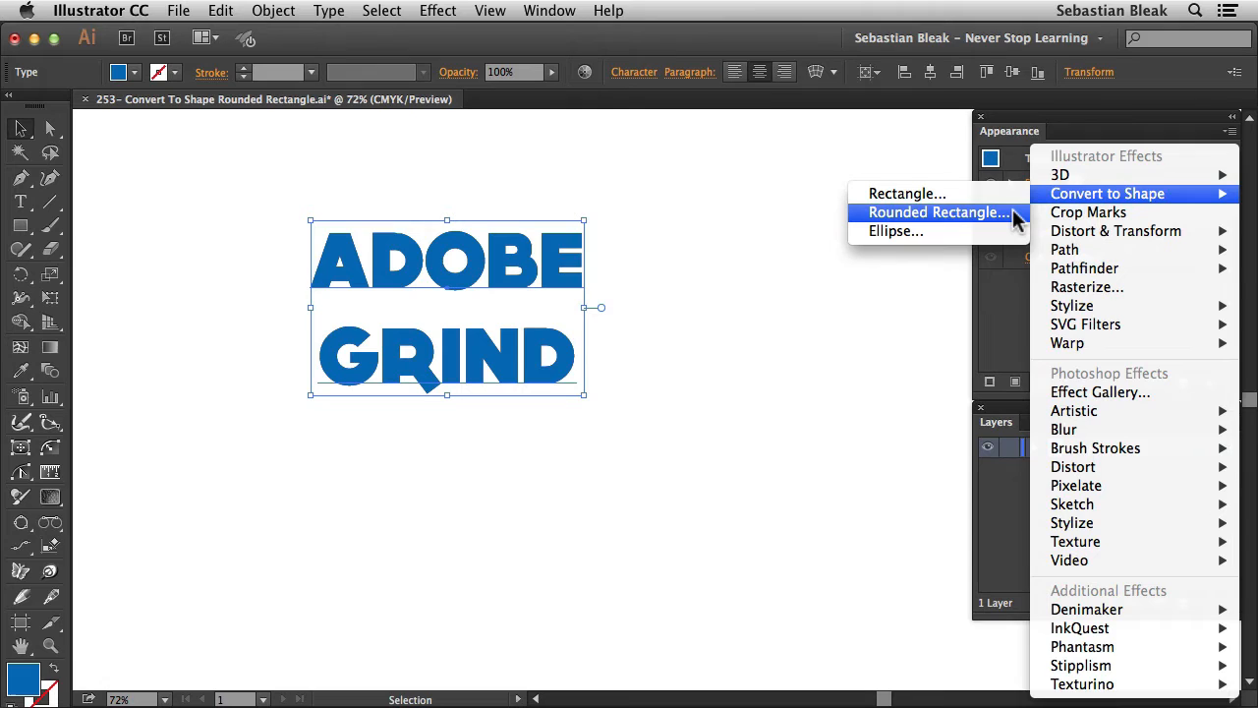
click(936, 212)
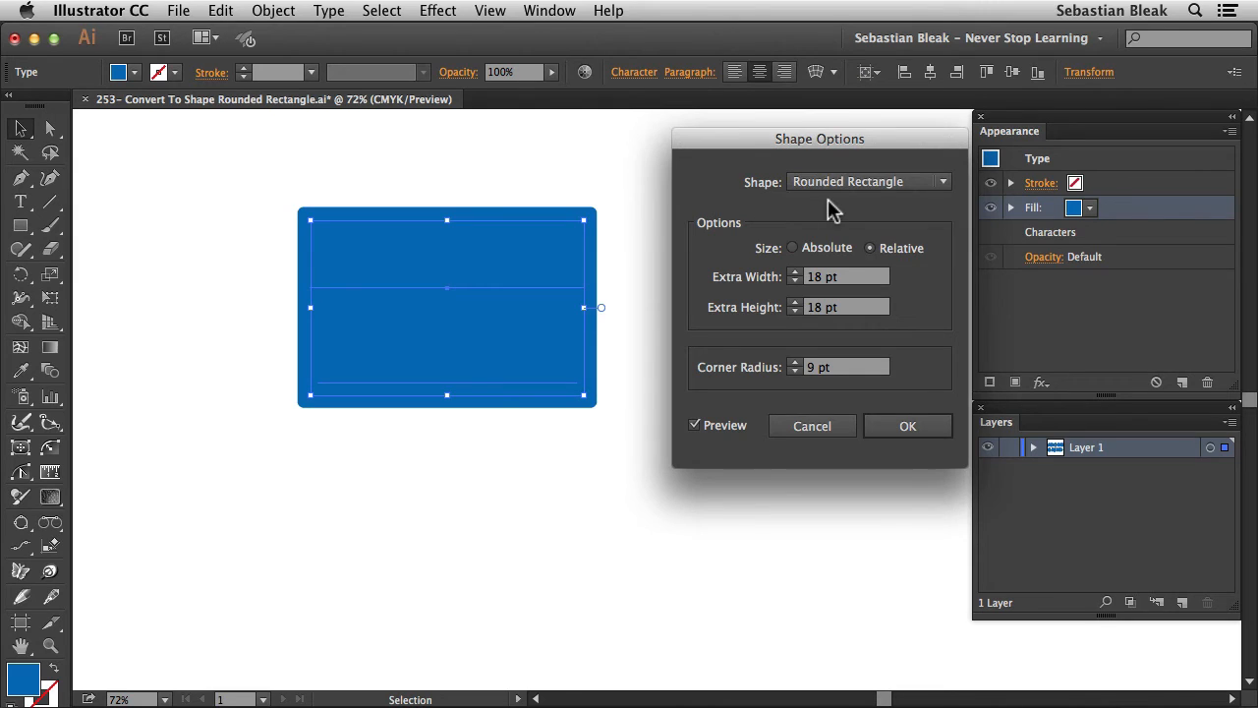
Confirm a relative Rounded Rectangle with 18 pt extra width/height and 20 pt corner radius
click(867, 181)
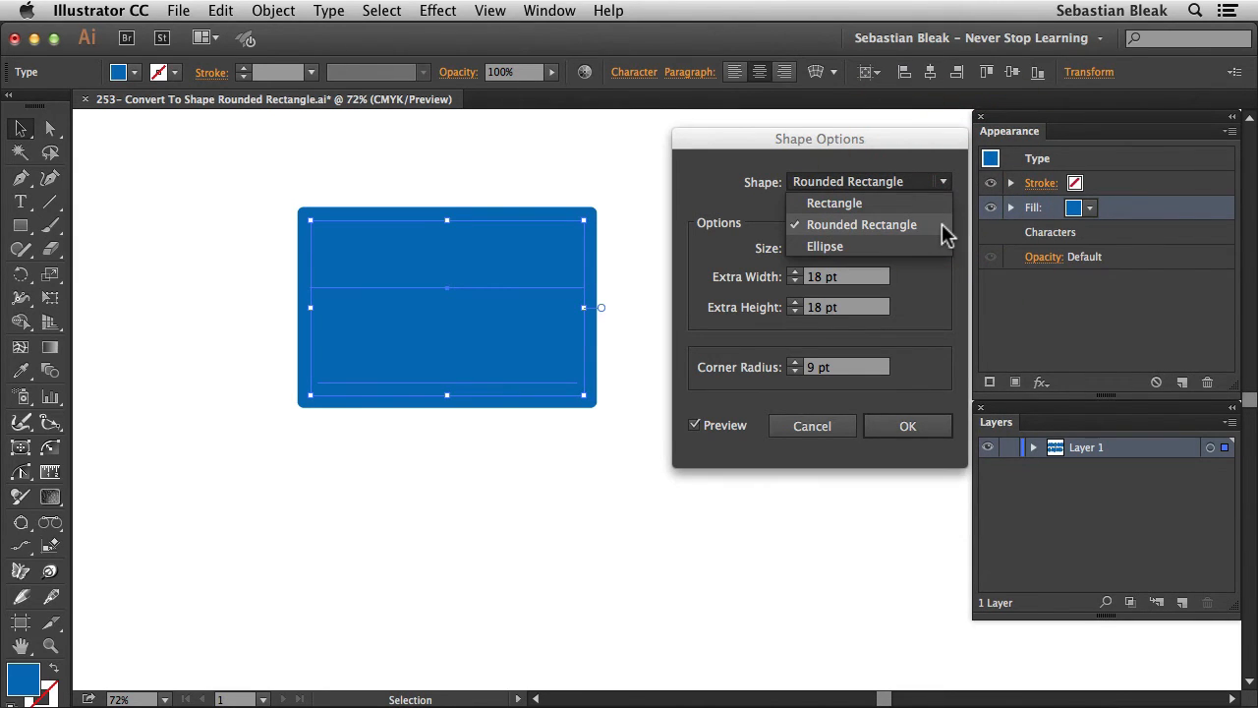
click(861, 224)
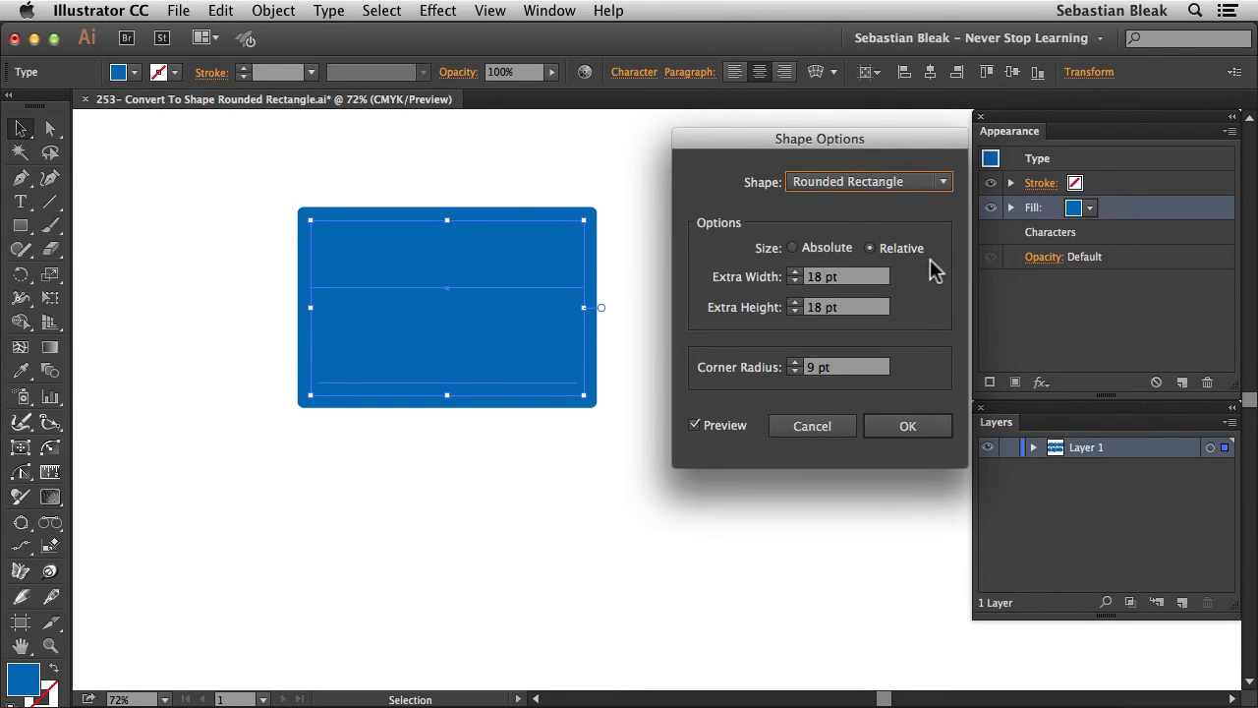
click(869, 247)
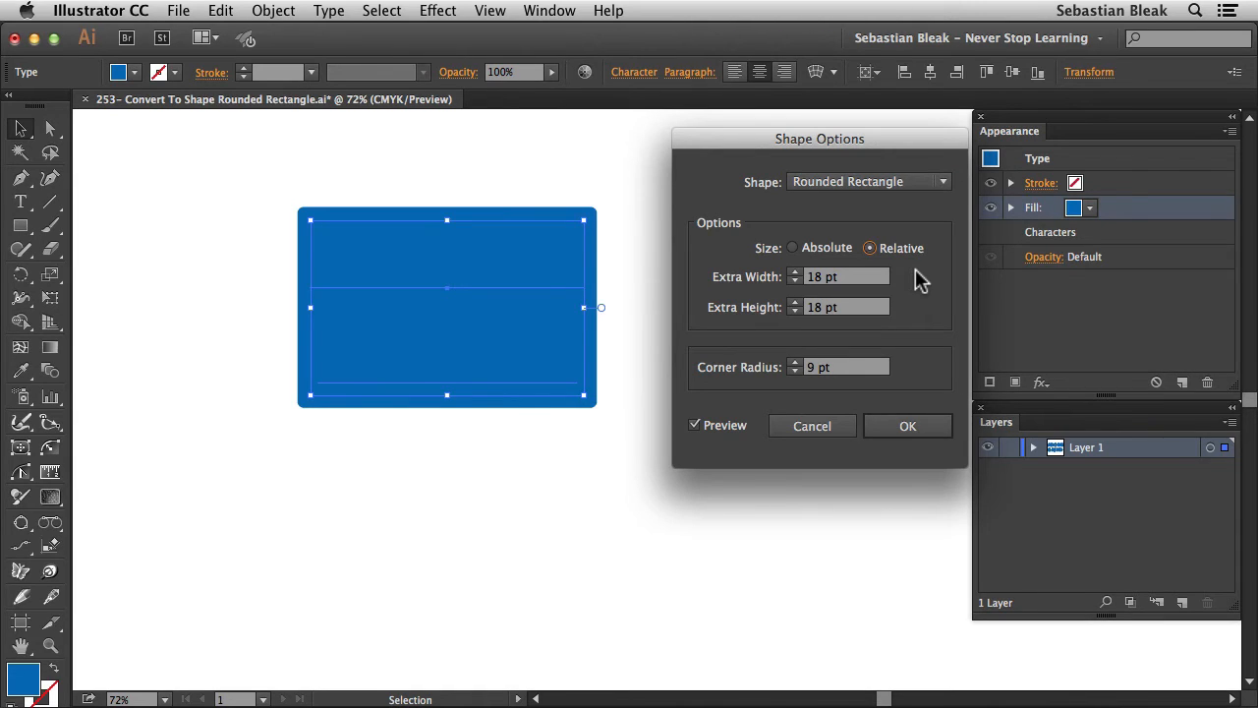
click(845, 275)
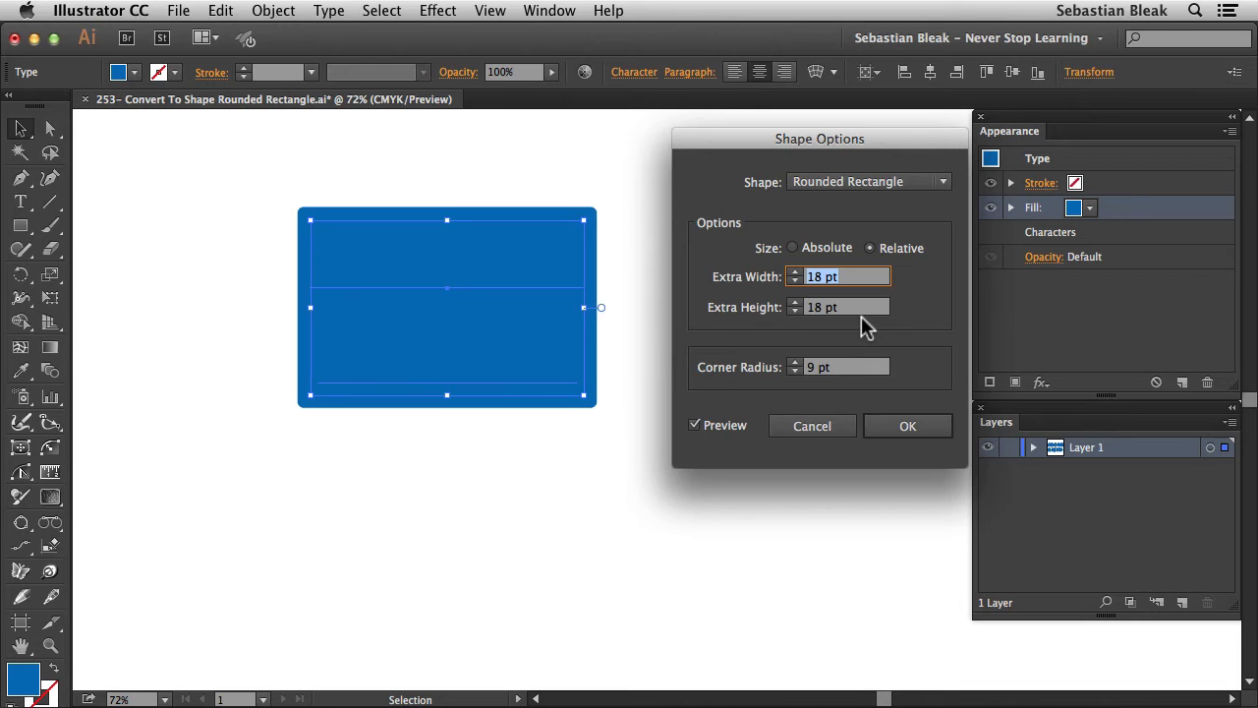
click(846, 368)
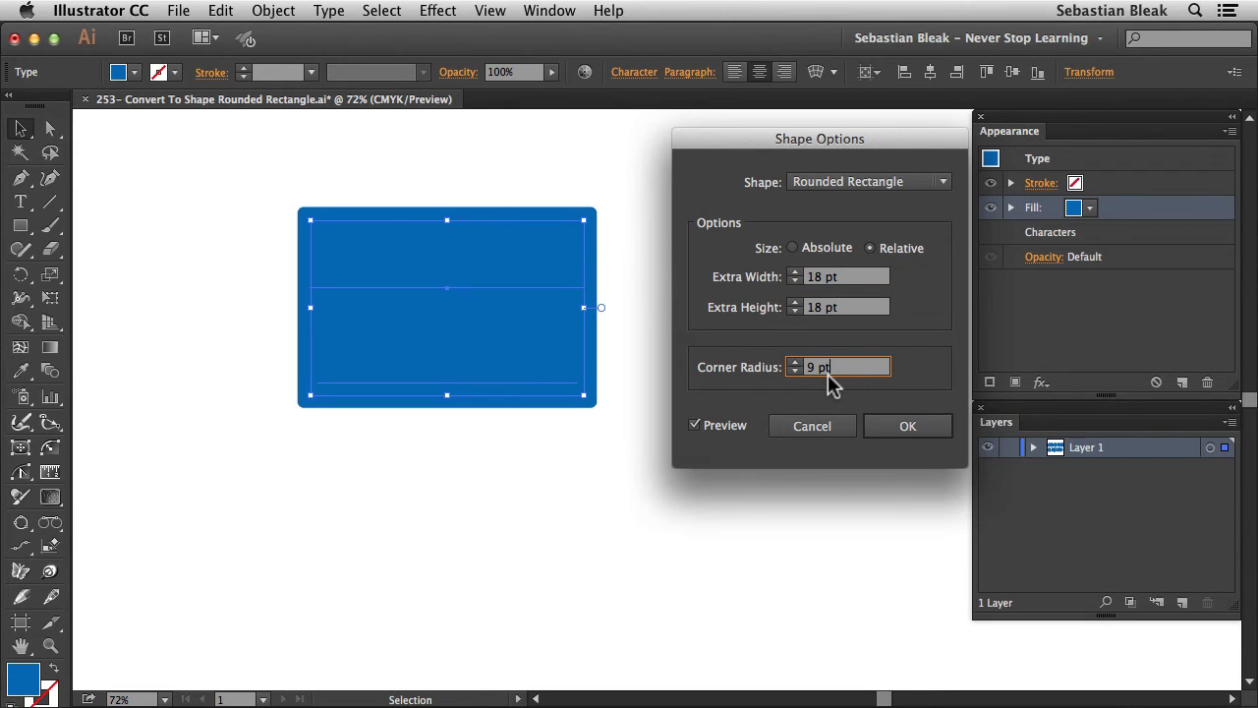
mouse_move(599, 239)
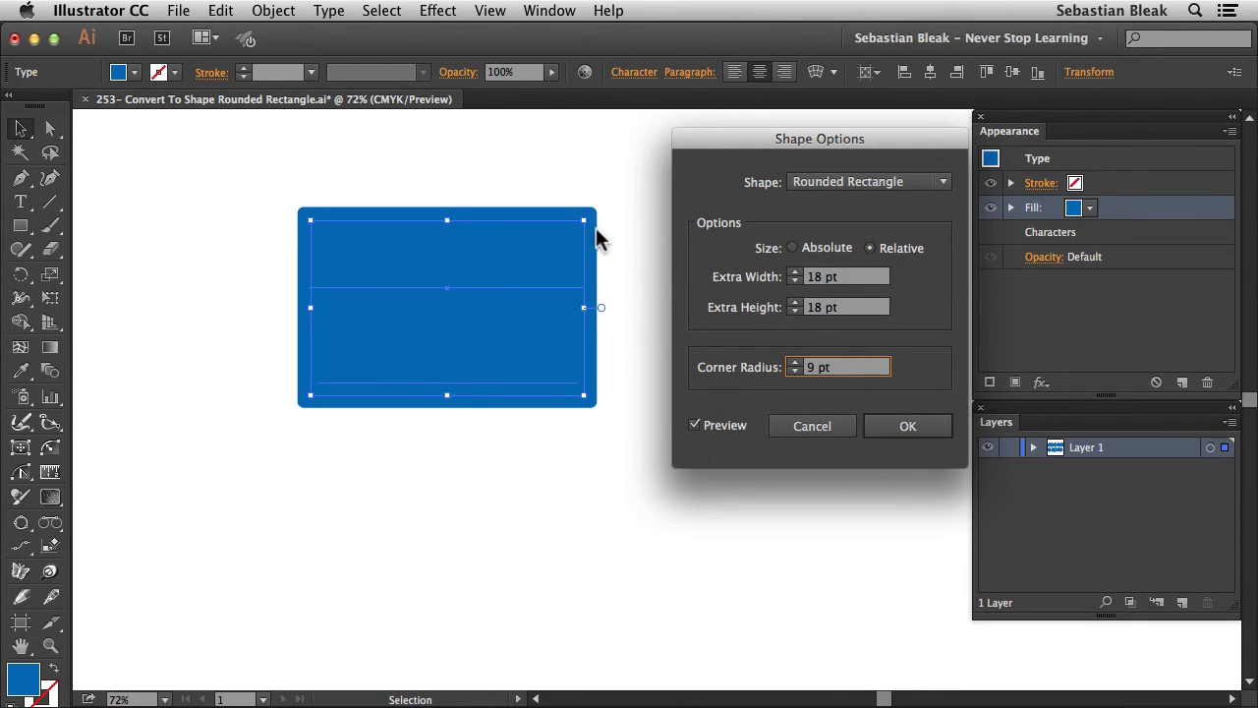
click(845, 367)
text(23)
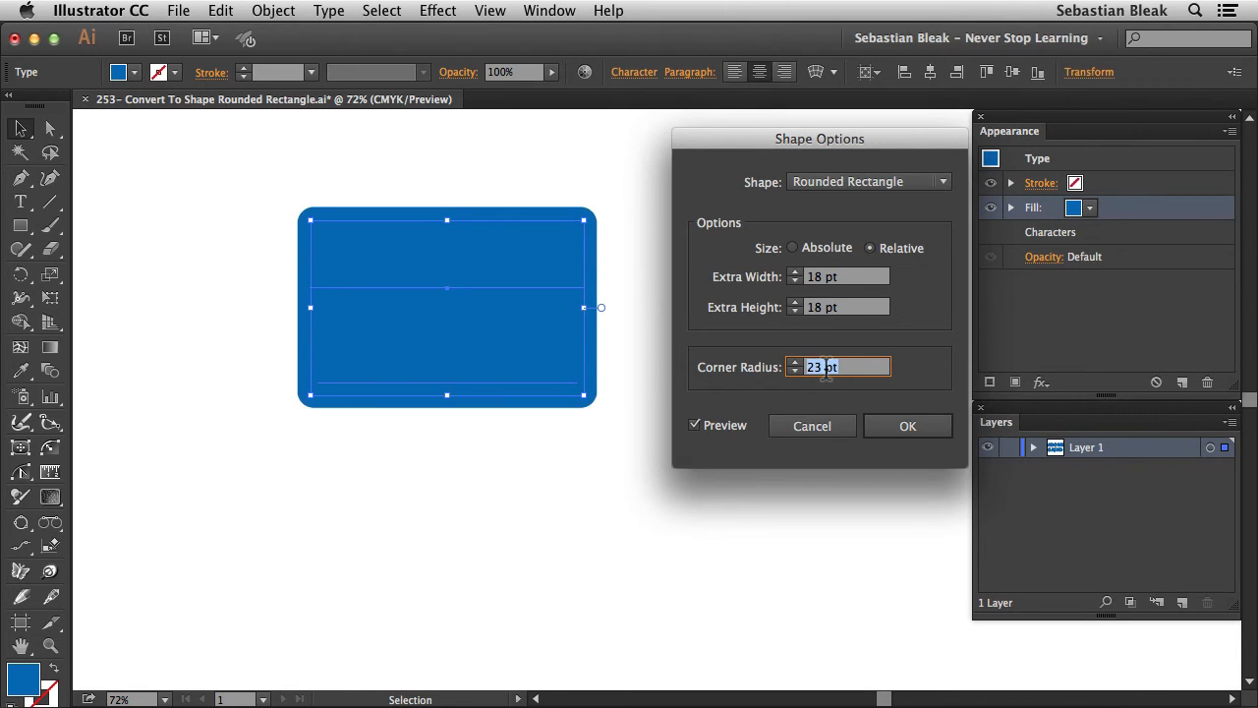
click(794, 361)
text(20)
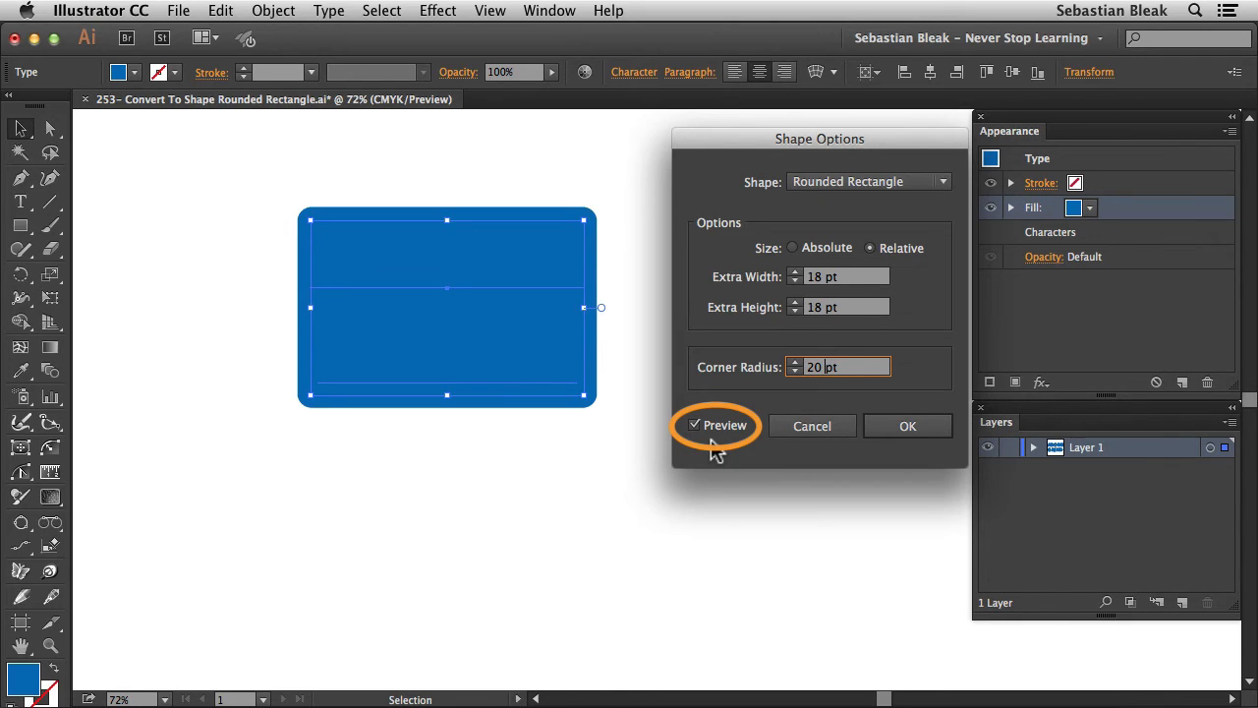
click(906, 424)
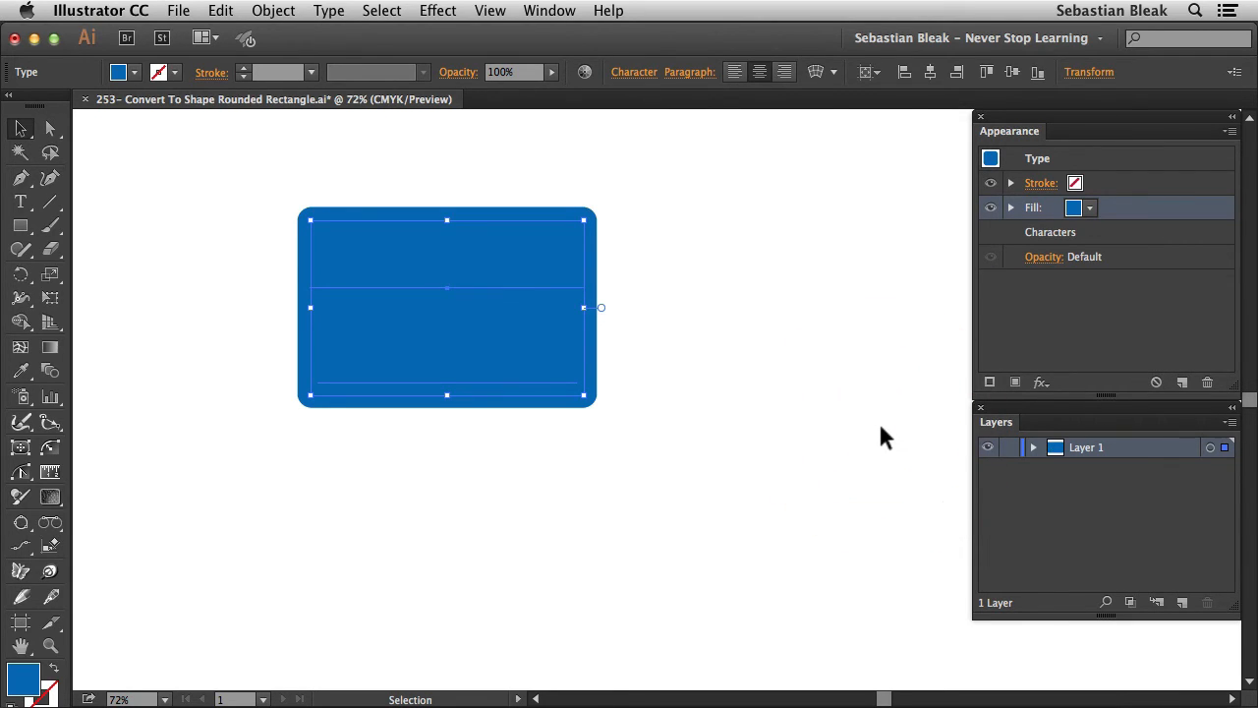
mouse_move(764, 397)
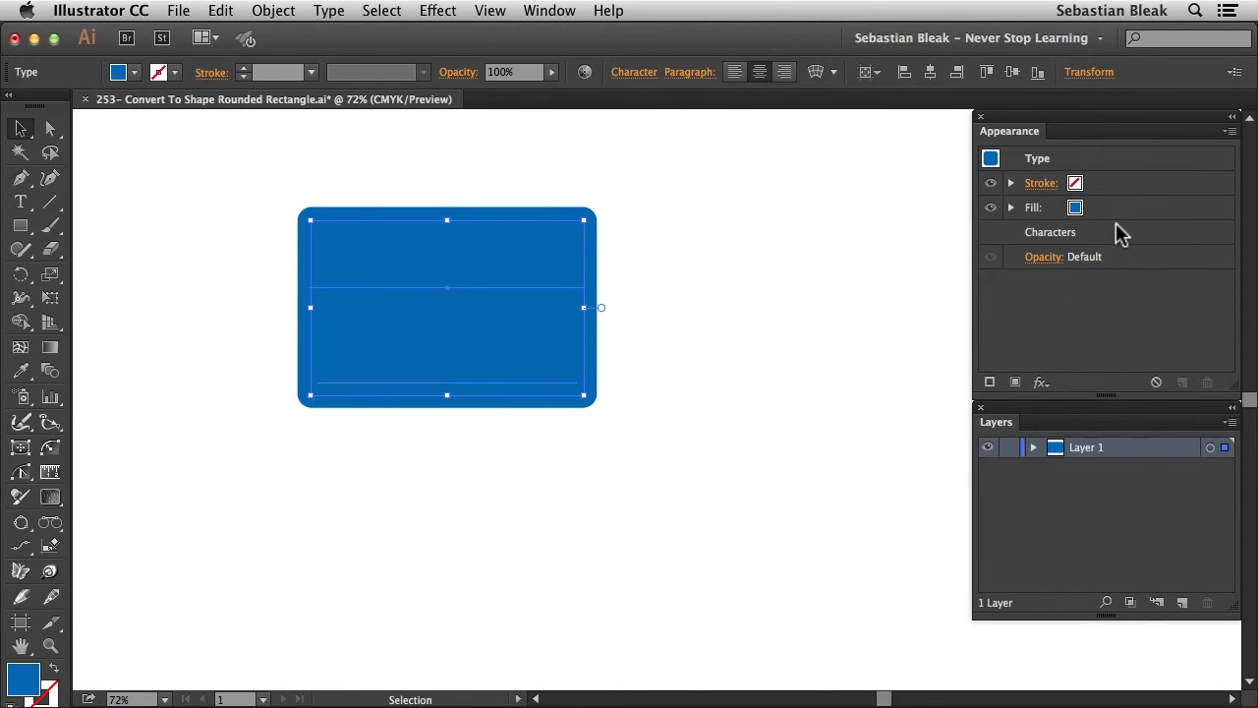
Reorder the Characters entry above the blue Fill so the navy letters show over the box
click(1034, 206)
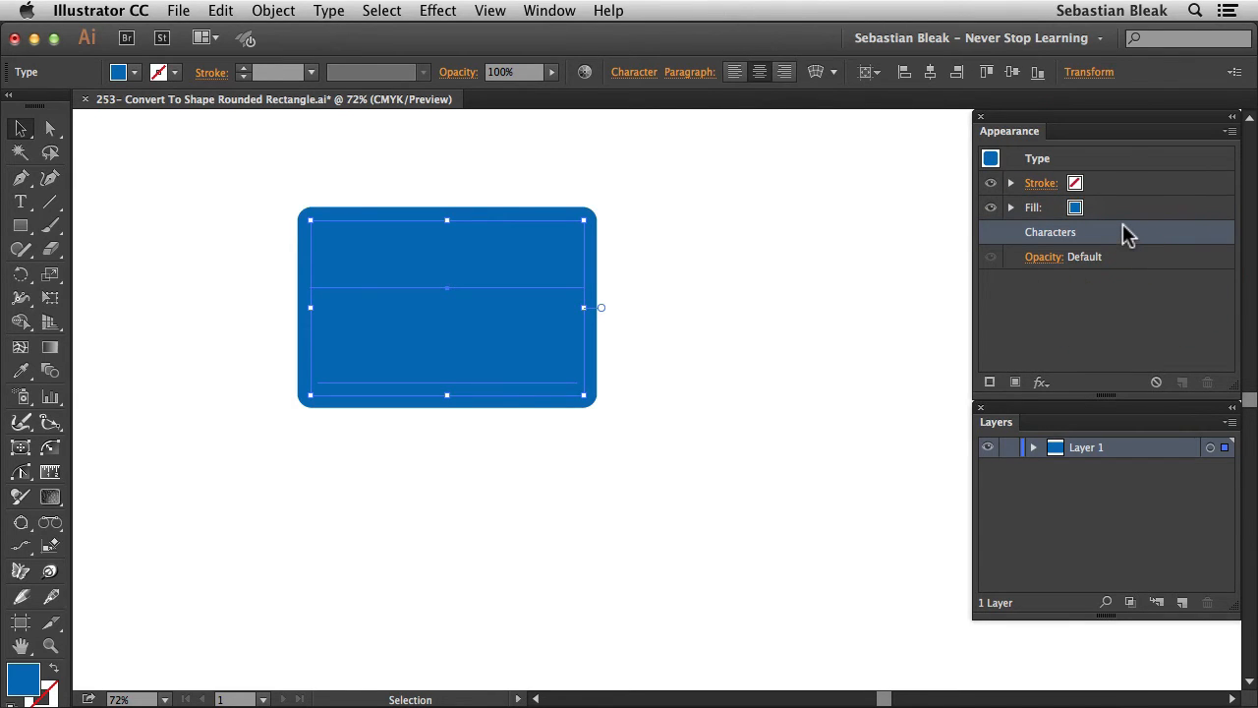
click(1125, 206)
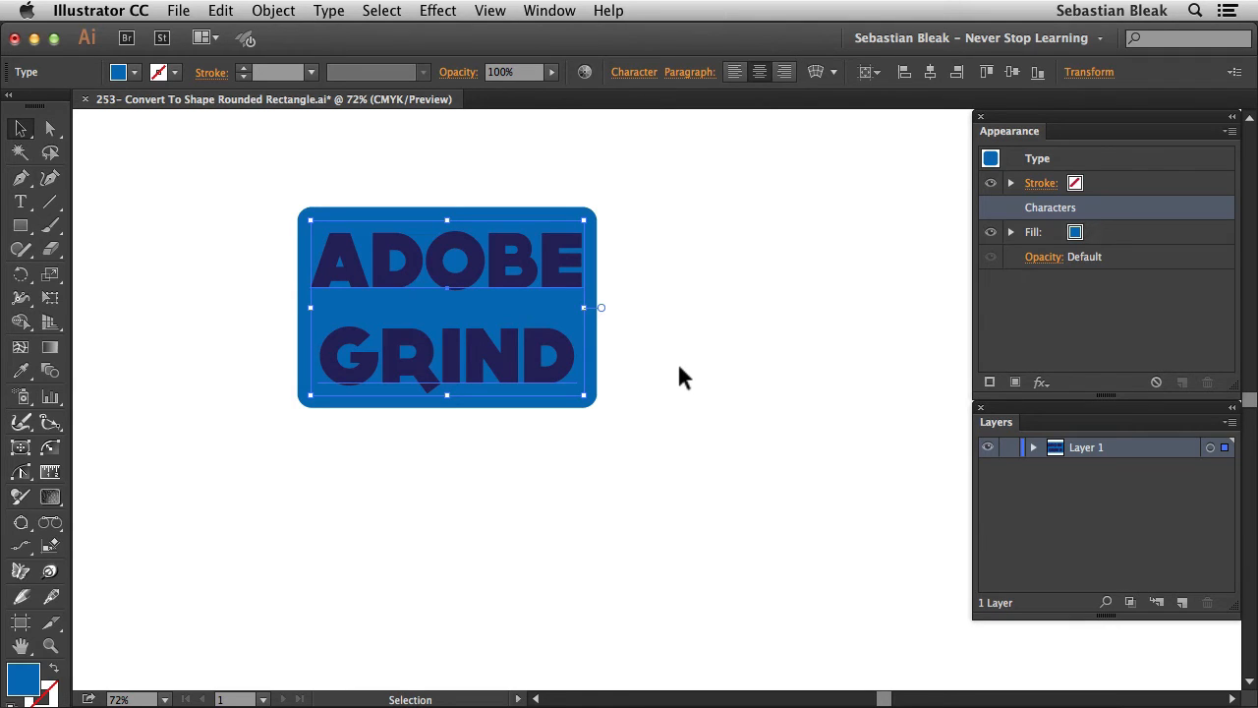
mouse_move(698, 373)
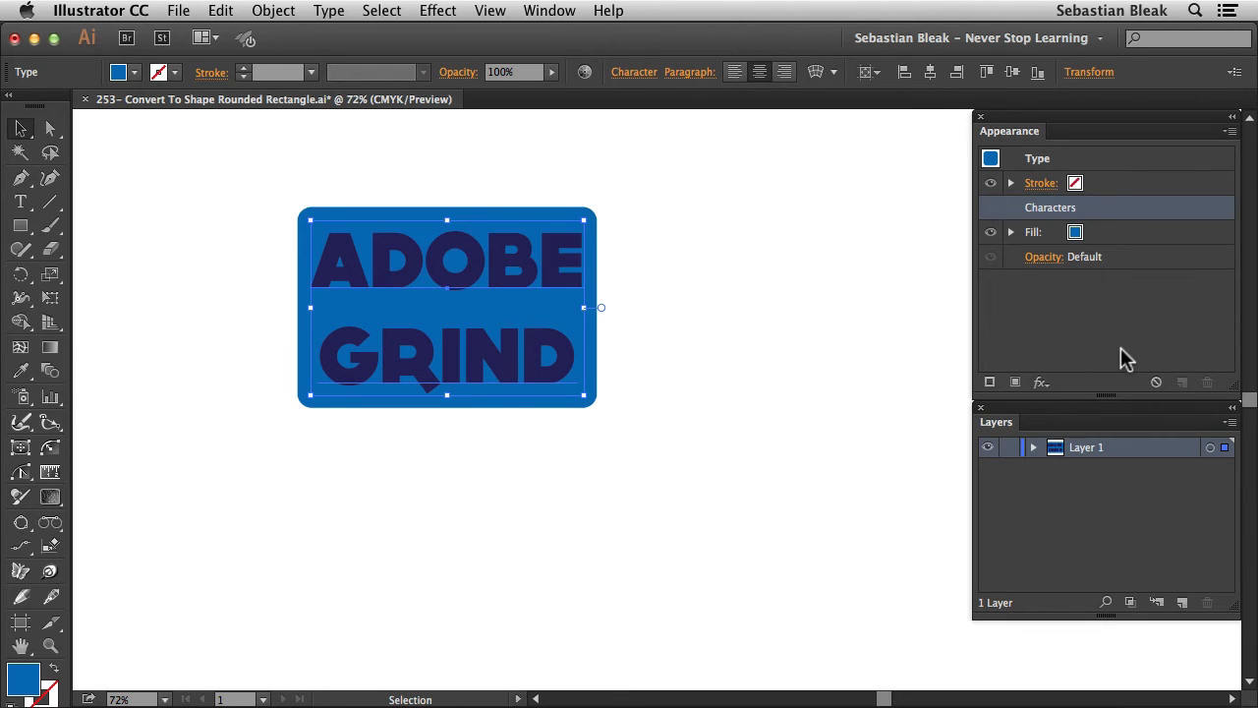
Give the object's stroke a dark blue swatch and a 10 pt weight
click(1042, 183)
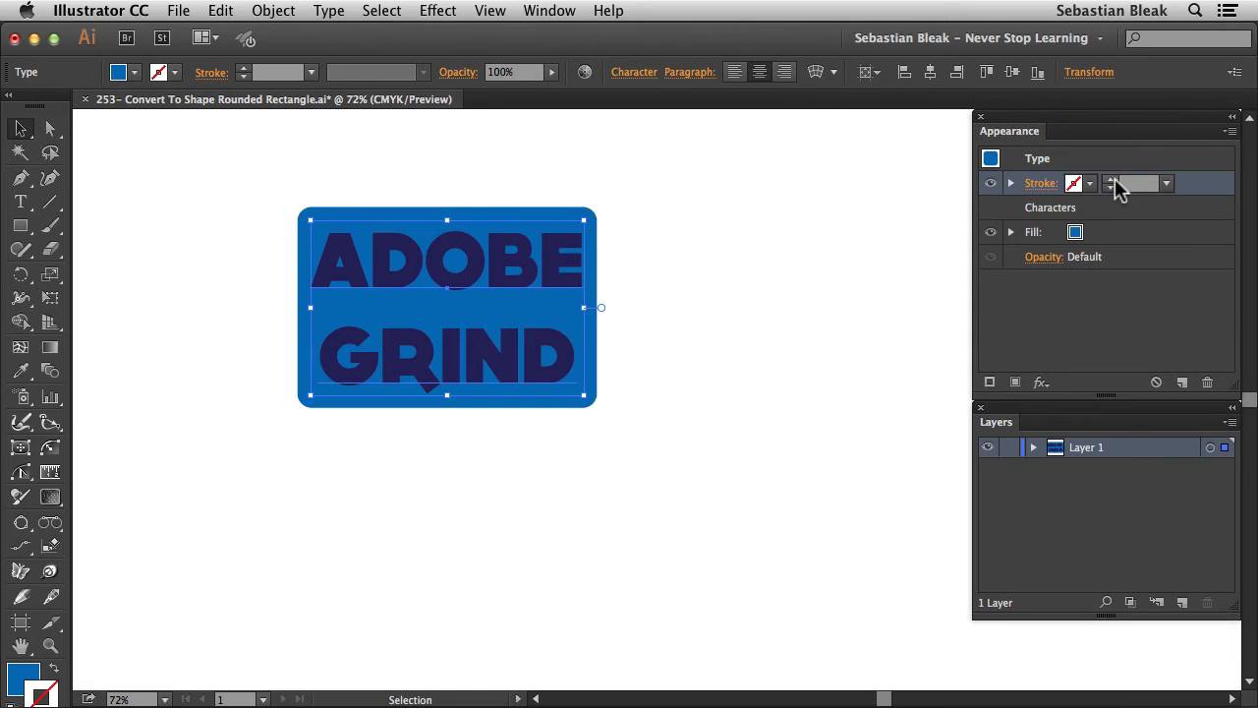
click(1089, 183)
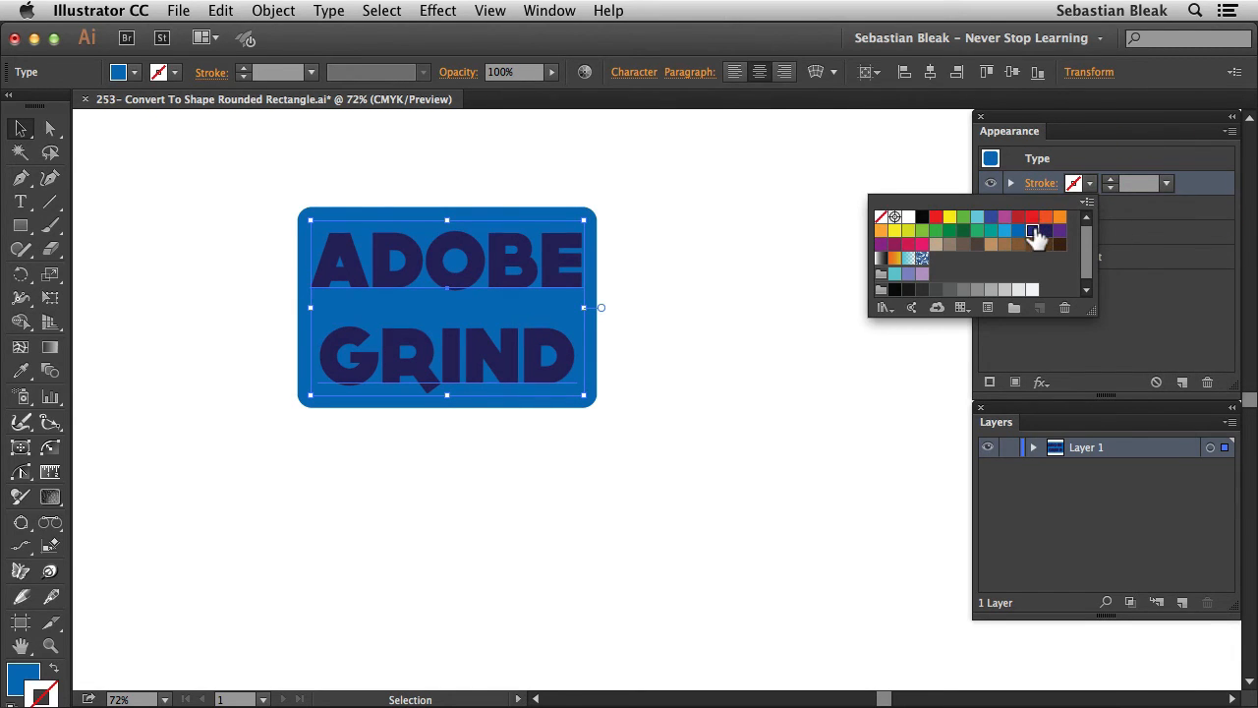
click(1034, 232)
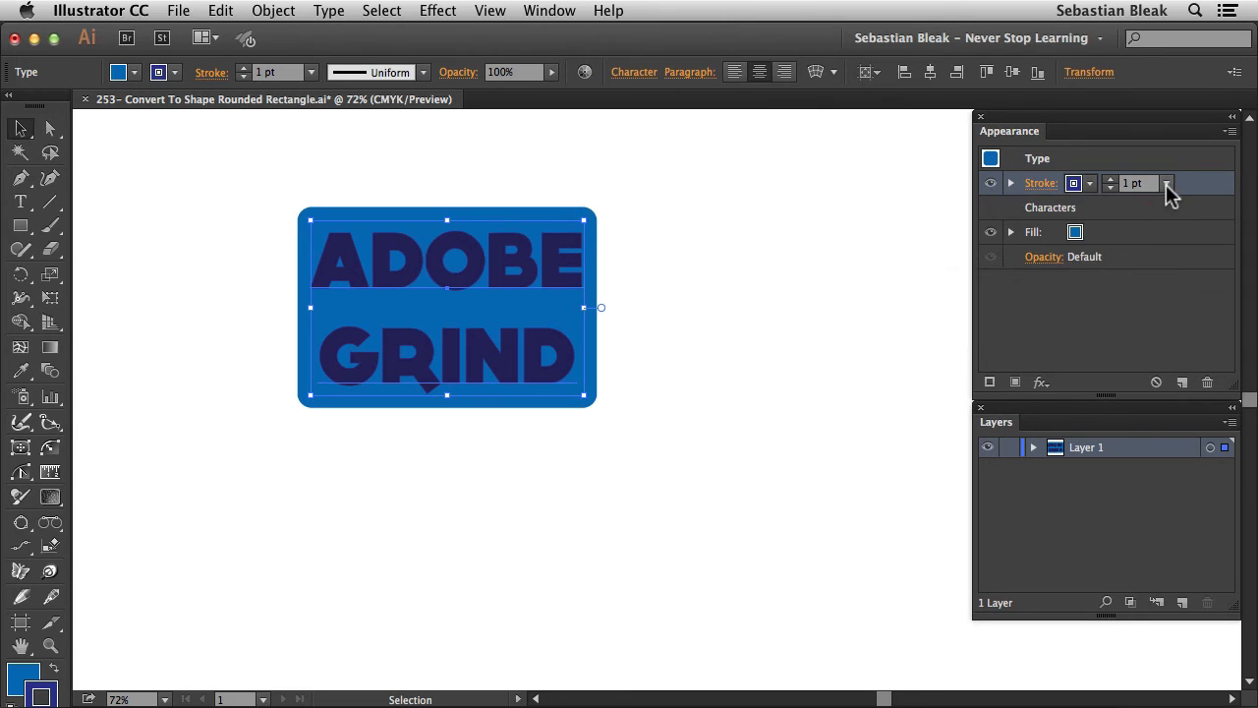
click(1168, 184)
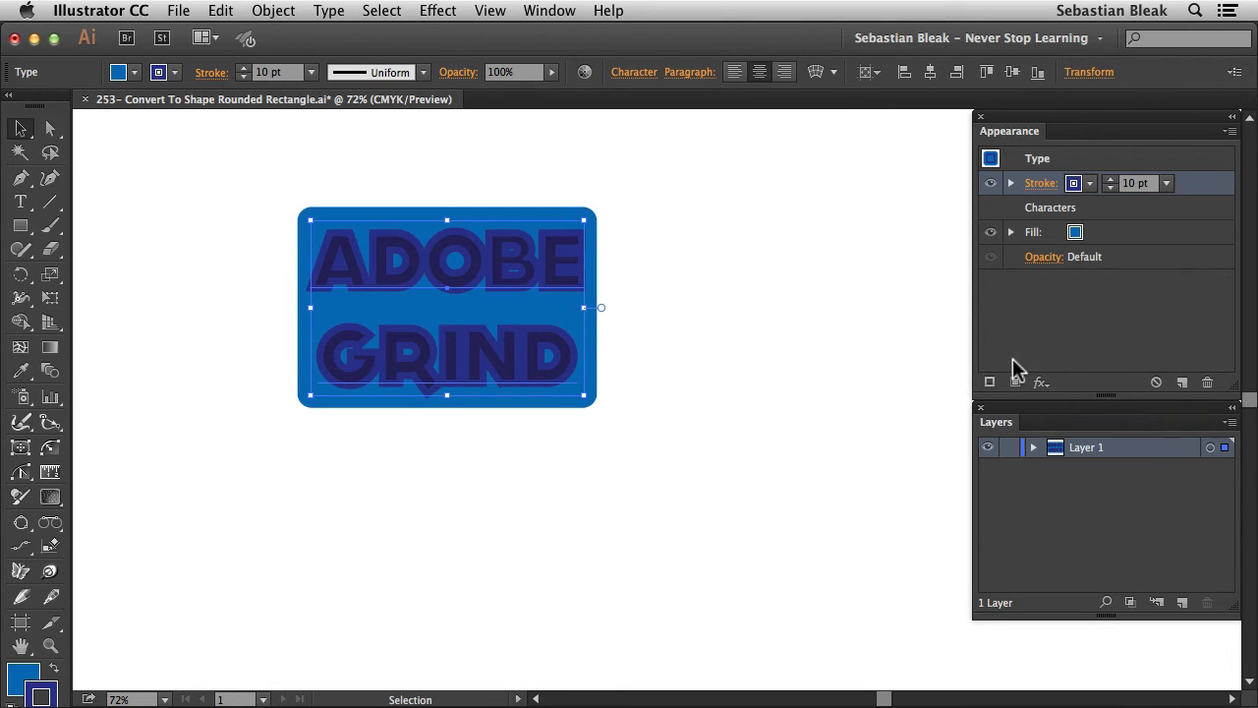
mouse_move(519, 358)
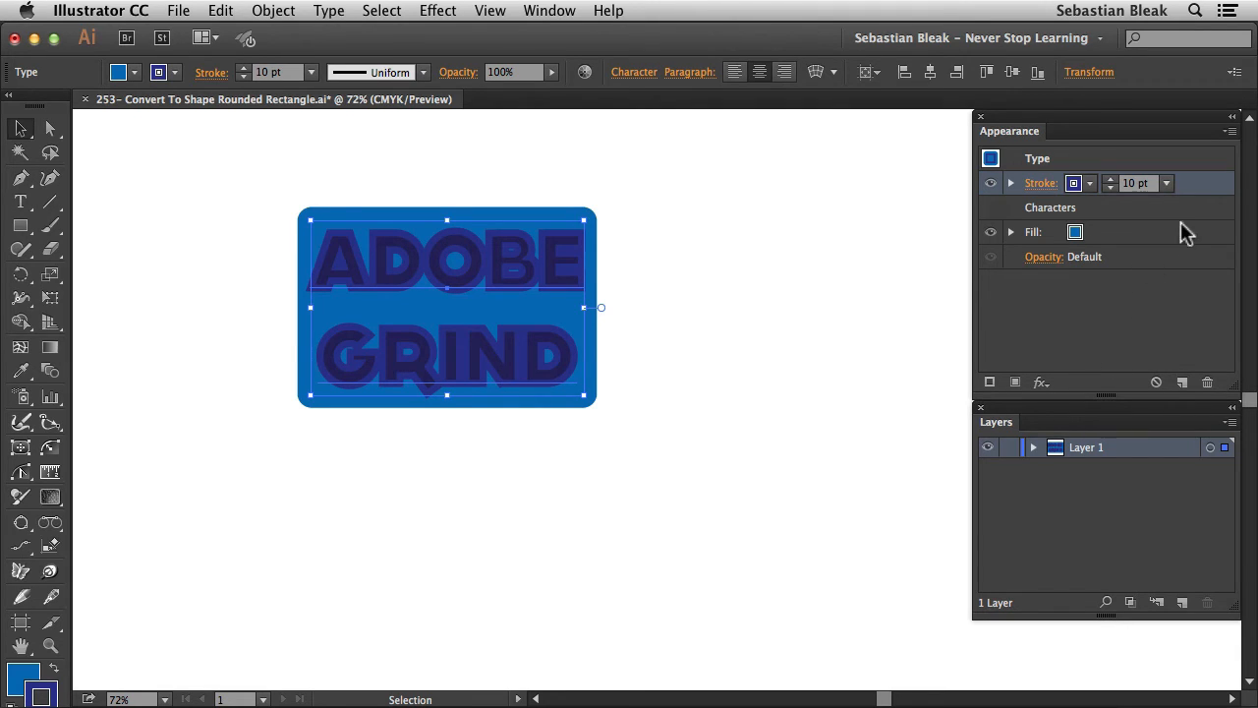
mouse_move(1128, 307)
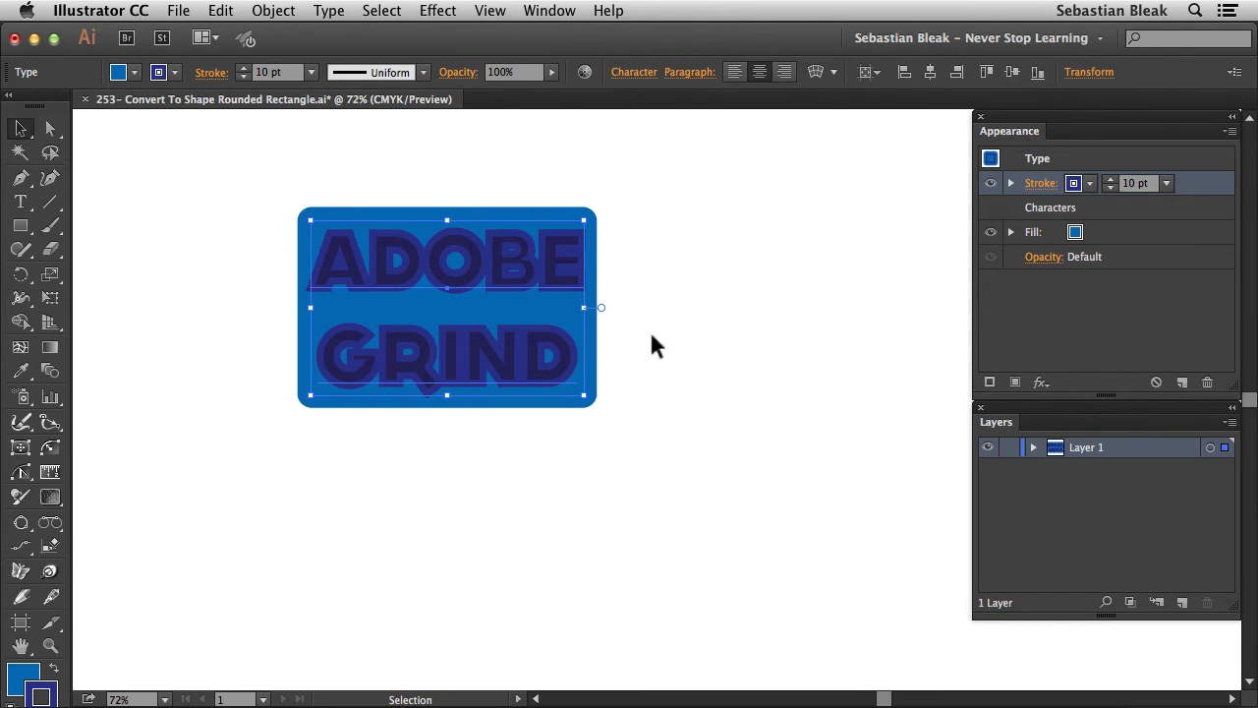
Reapply the Rounded Rectangle effect to the 10 pt stroke so it frames the blue box
click(436, 11)
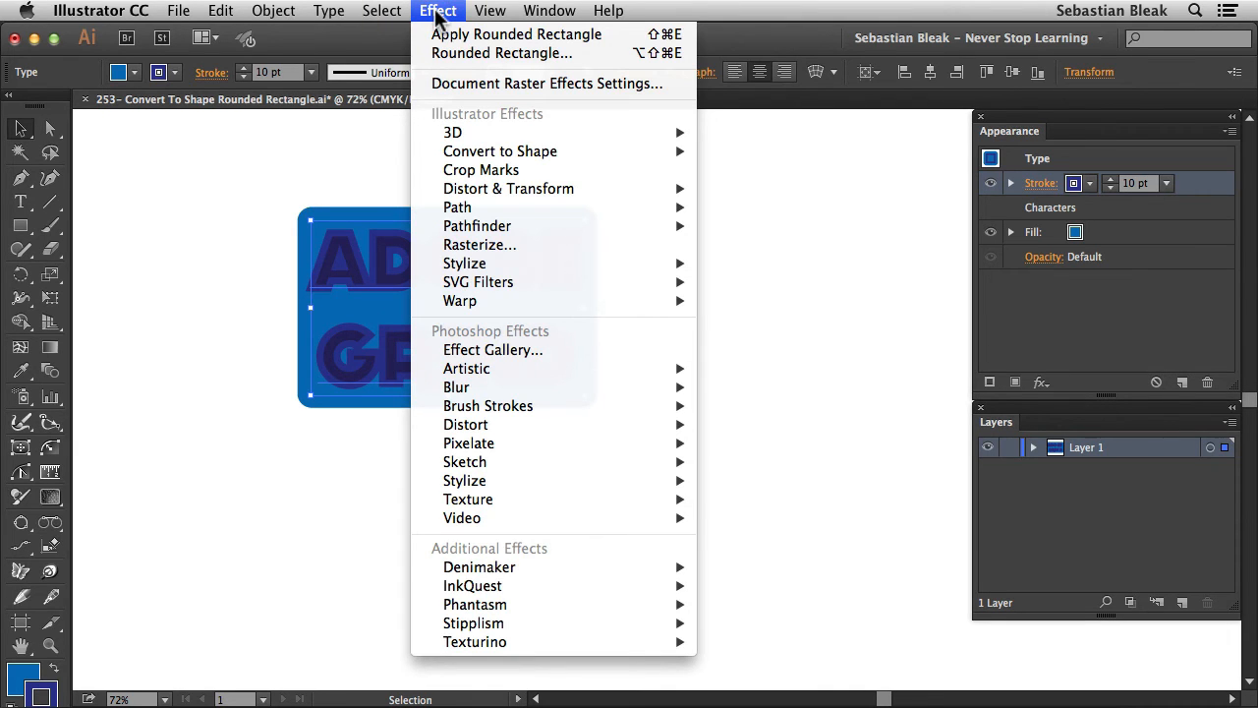
mouse_move(515, 36)
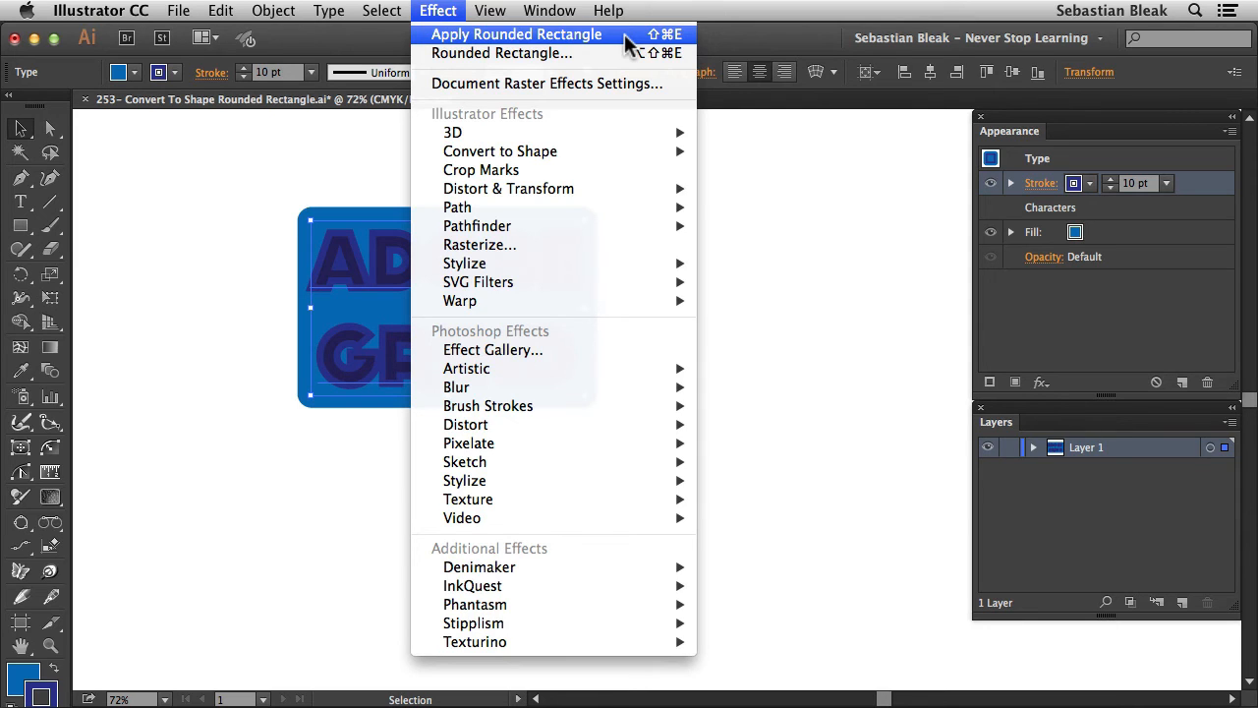
click(515, 33)
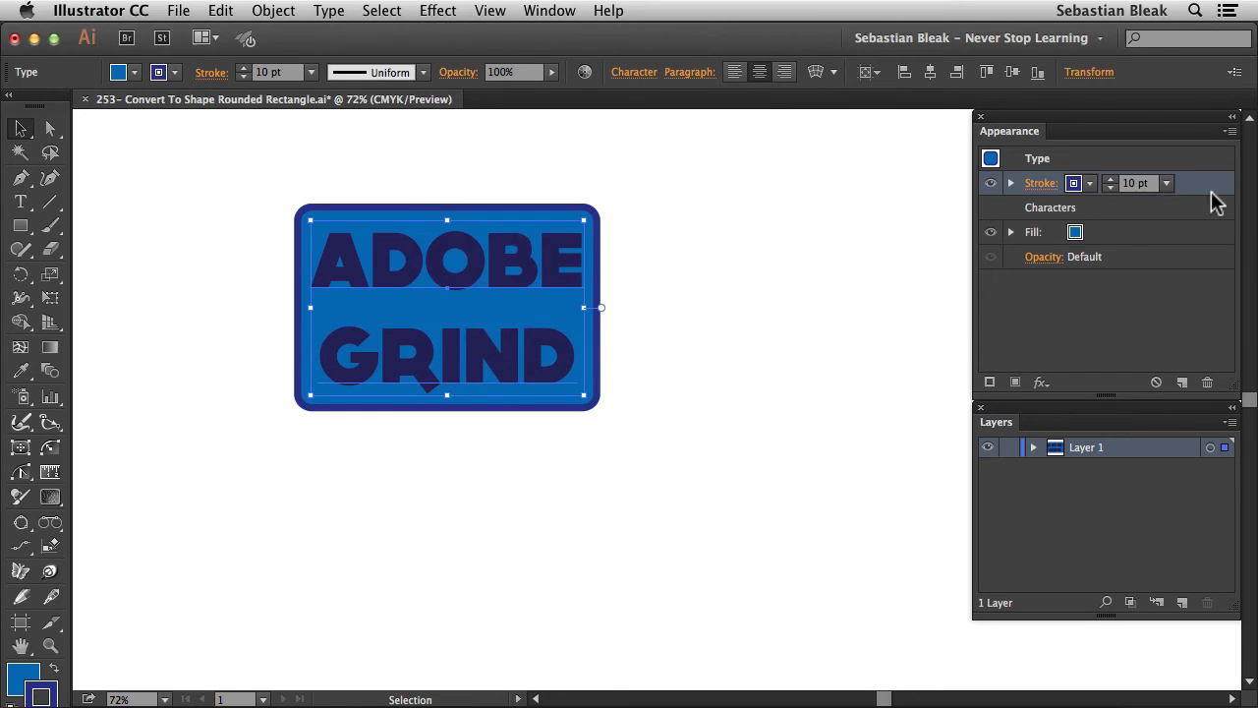
mouse_move(639, 336)
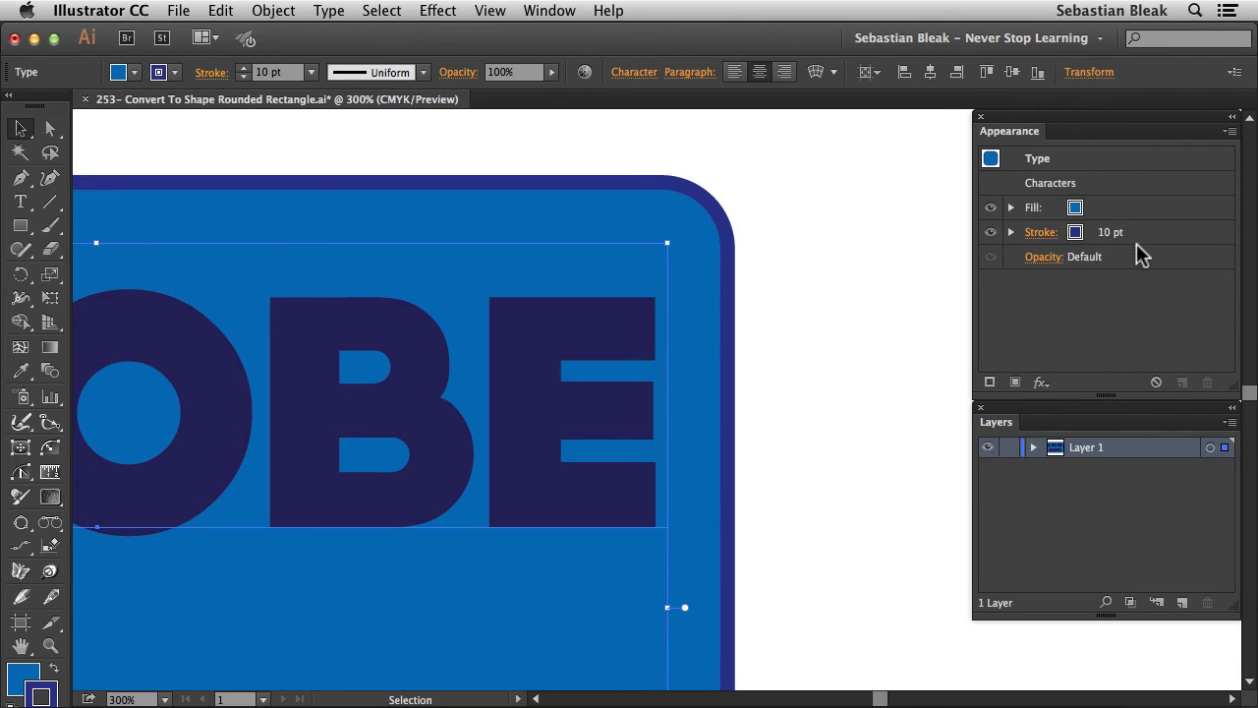
mouse_move(727, 244)
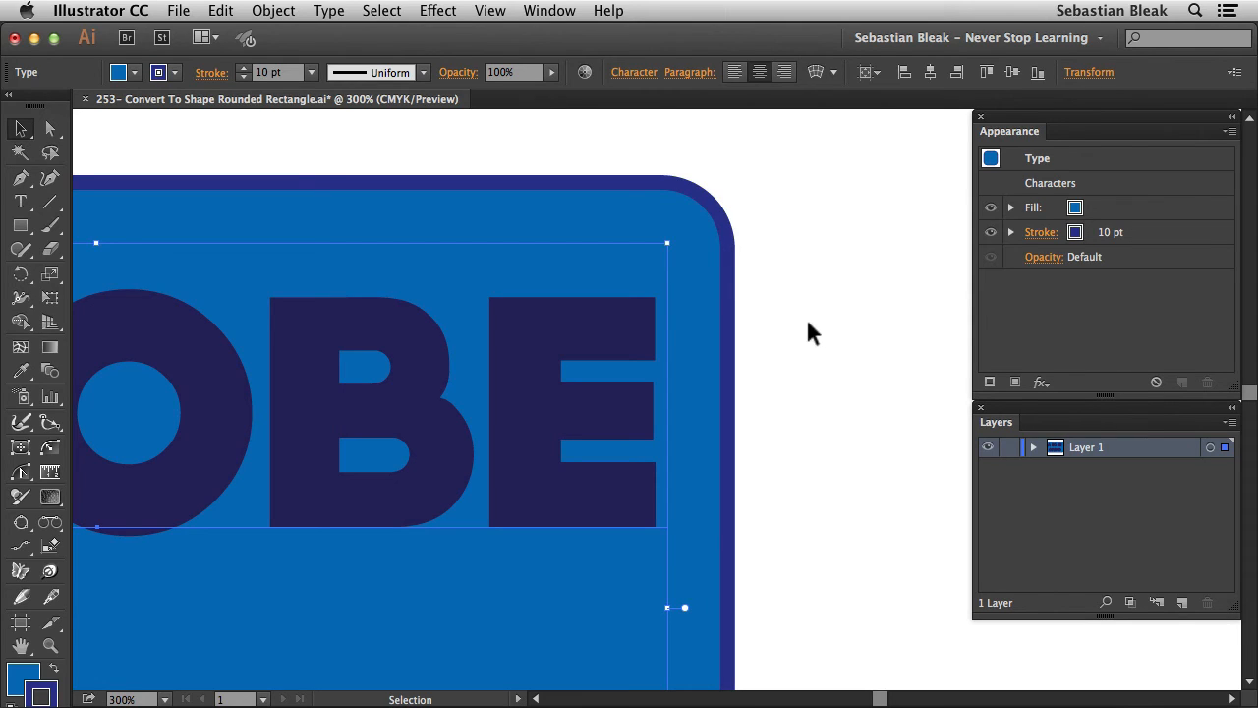
mouse_move(1136, 255)
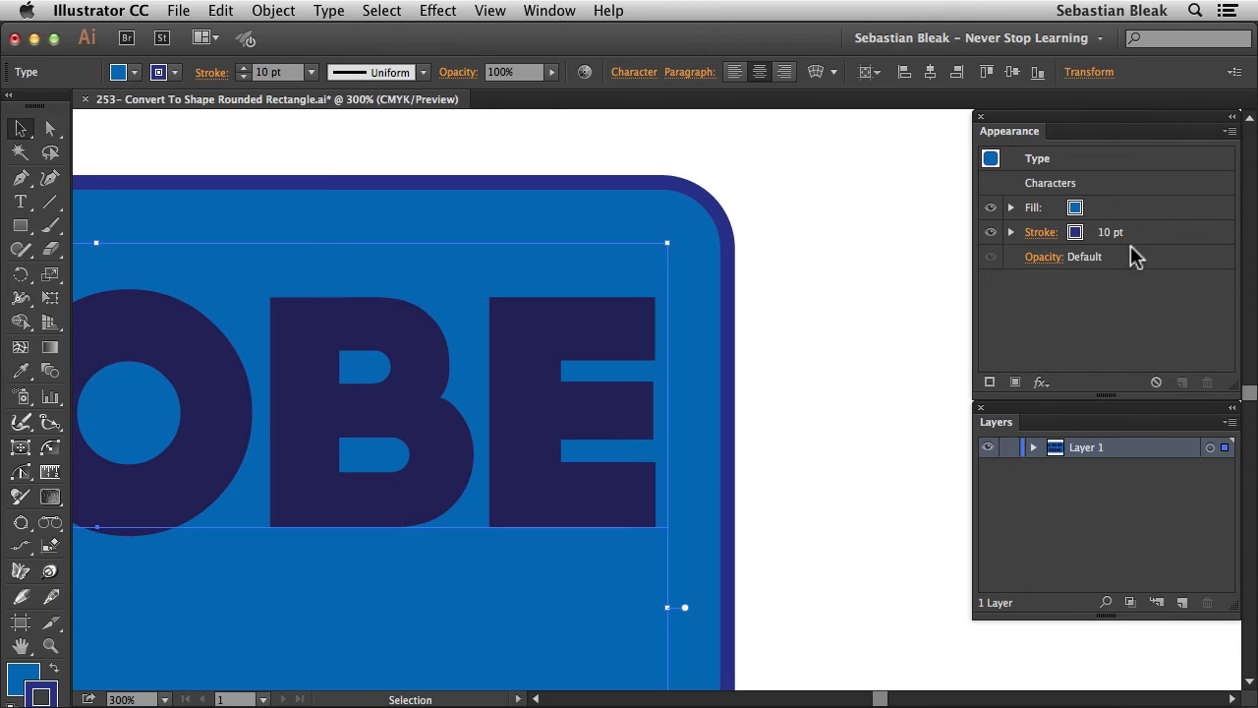
Drag the Stroke entry below the Fill, leaving characters on top of the appearance stack
click(1041, 232)
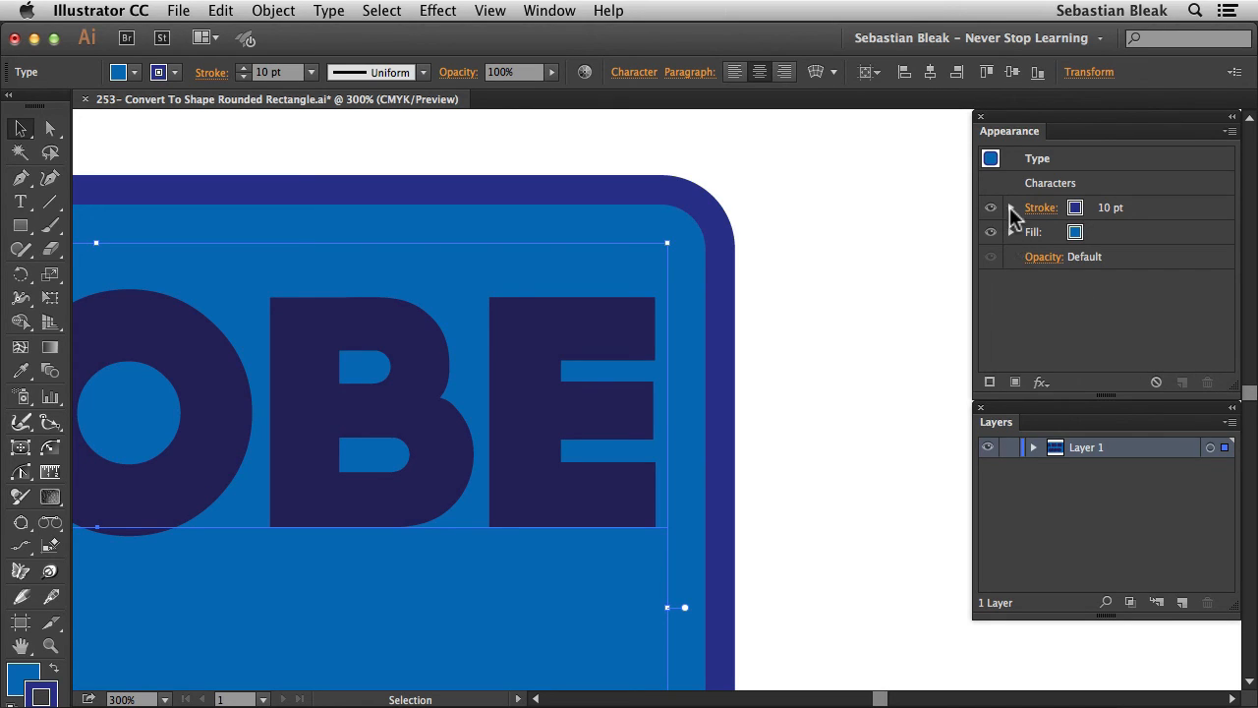
Reorder the stroke beneath the lettering in the Appearance panel and fit the label in view
click(1010, 208)
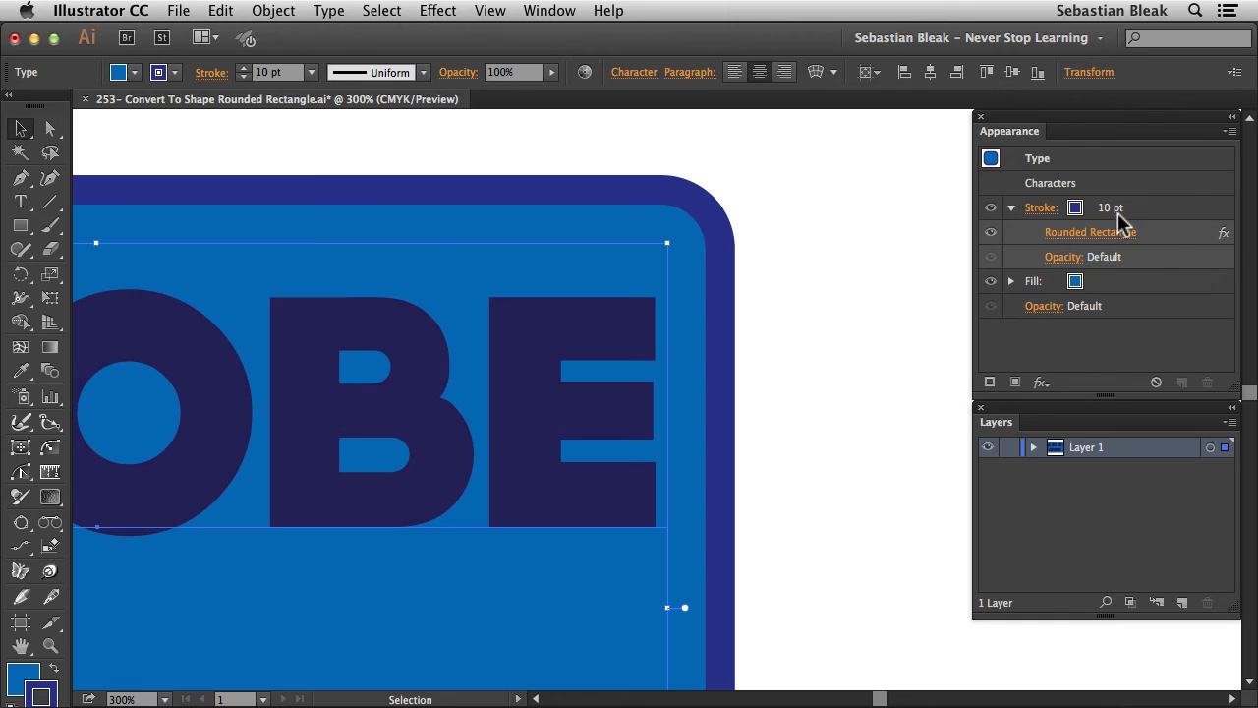
mouse_move(1170, 244)
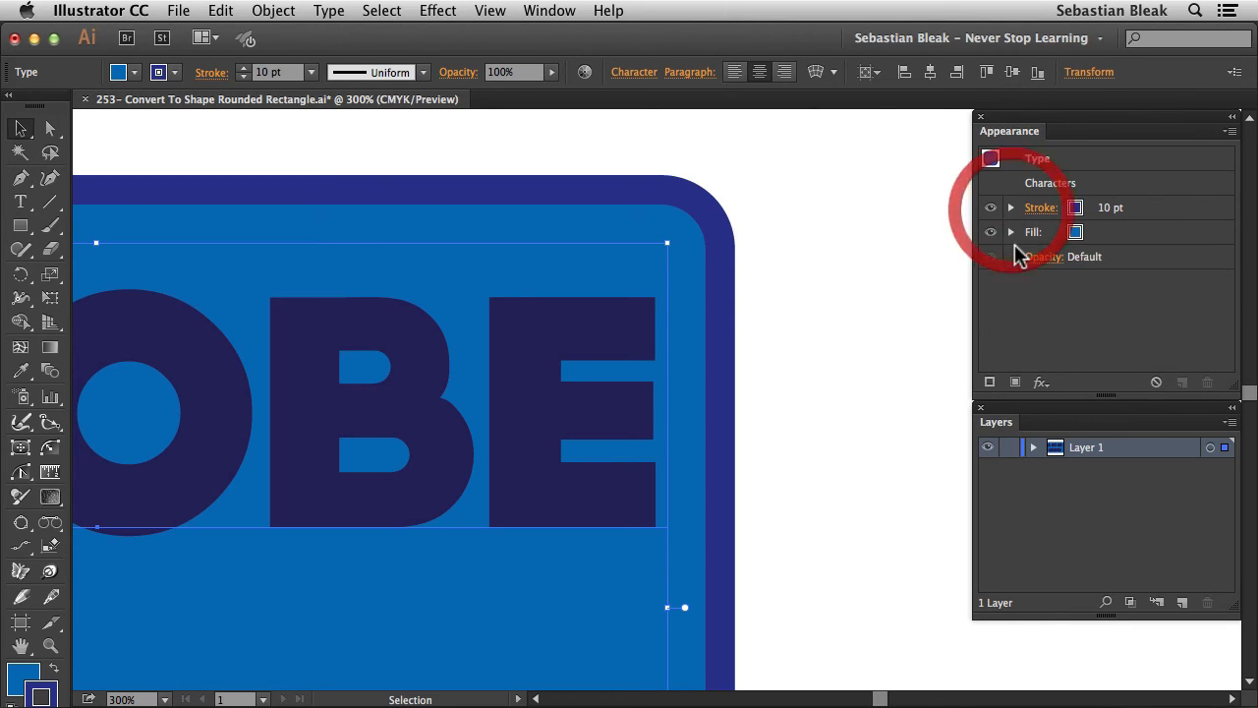
click(1011, 232)
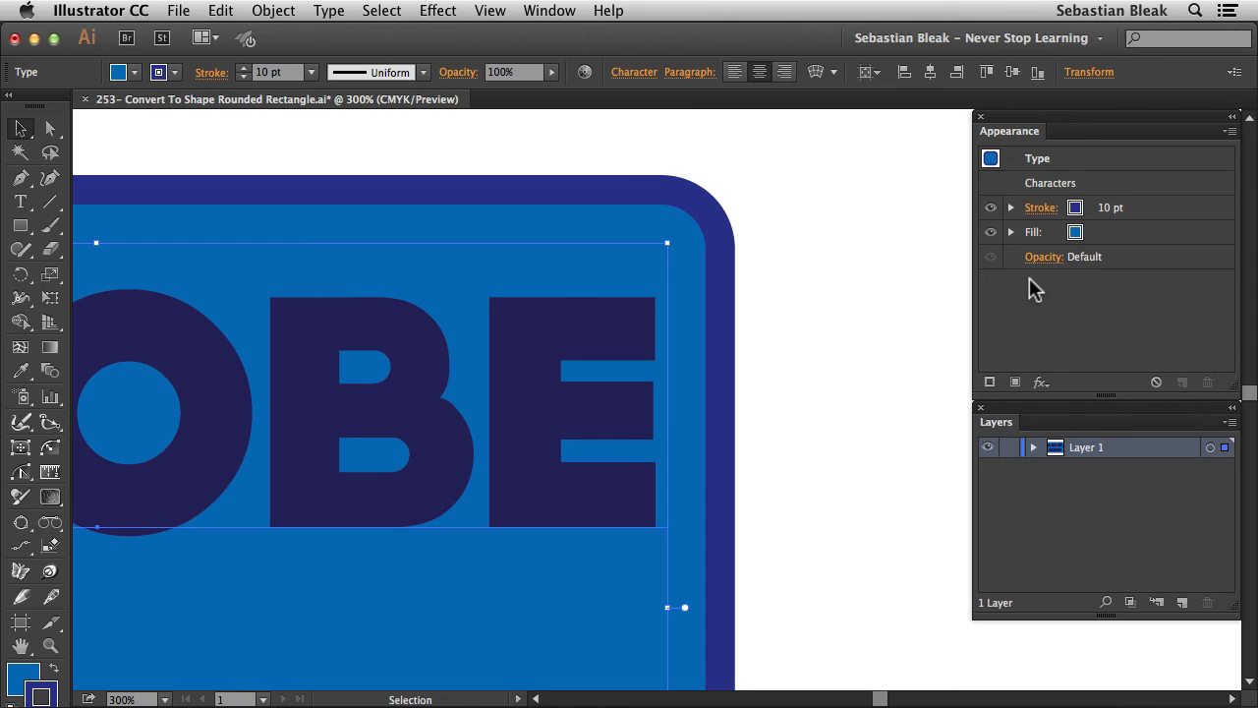
key(cmd+0)
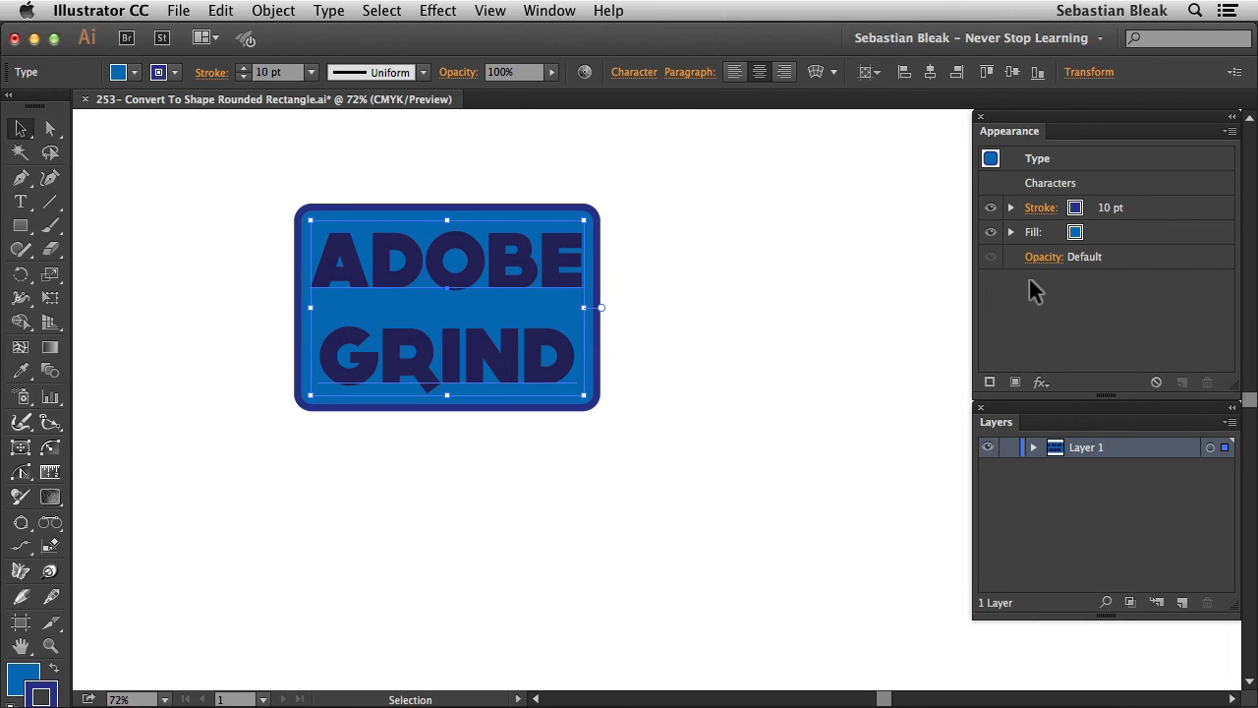
drag(448, 307, 327, 283)
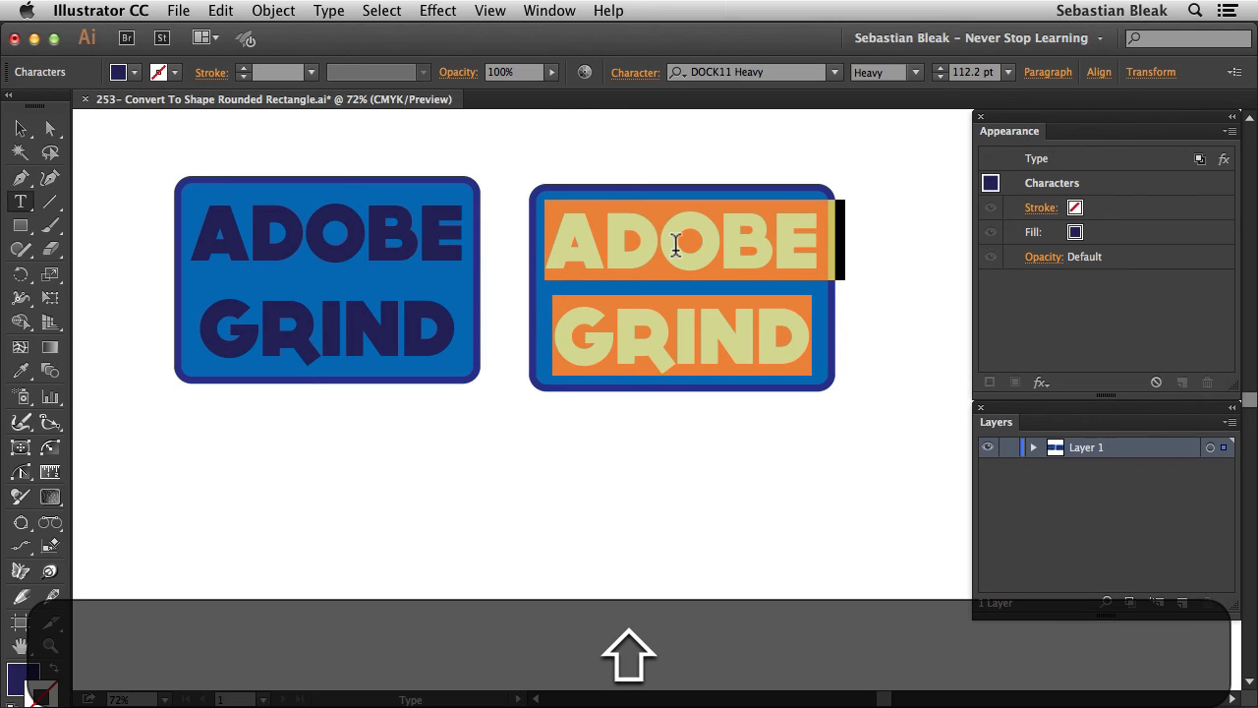
text(SEBASTIAN)
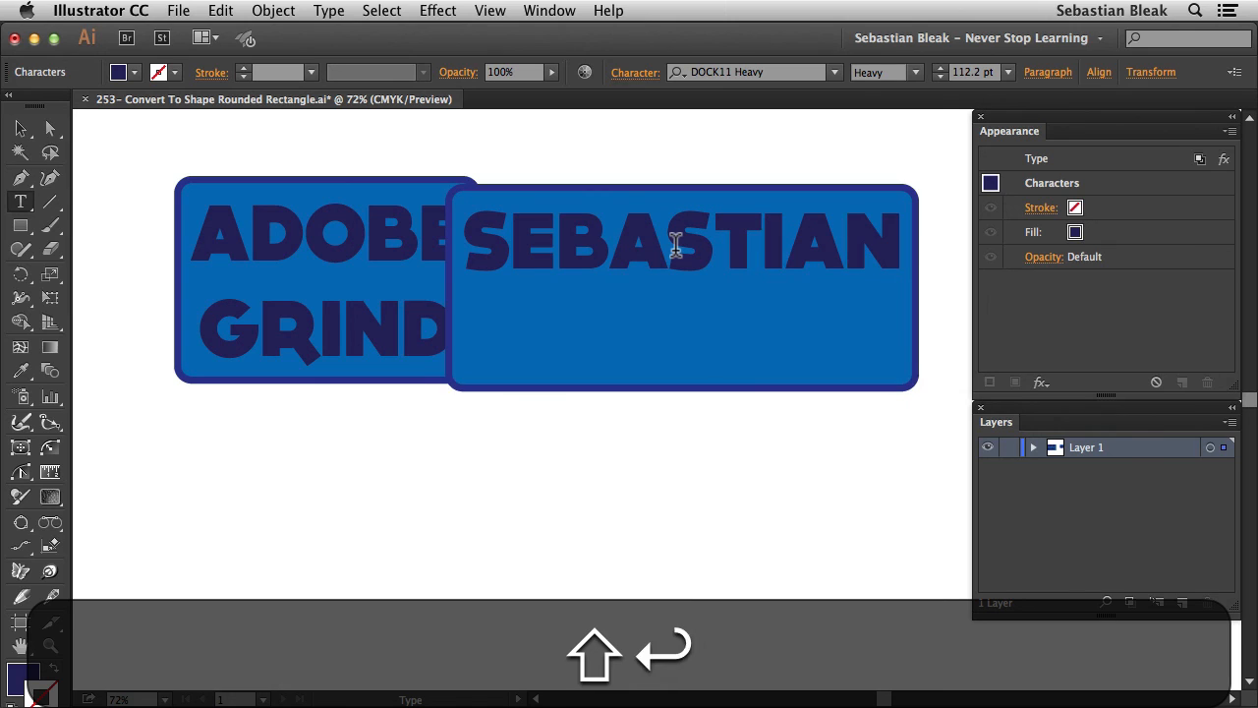
text(BLEAK)
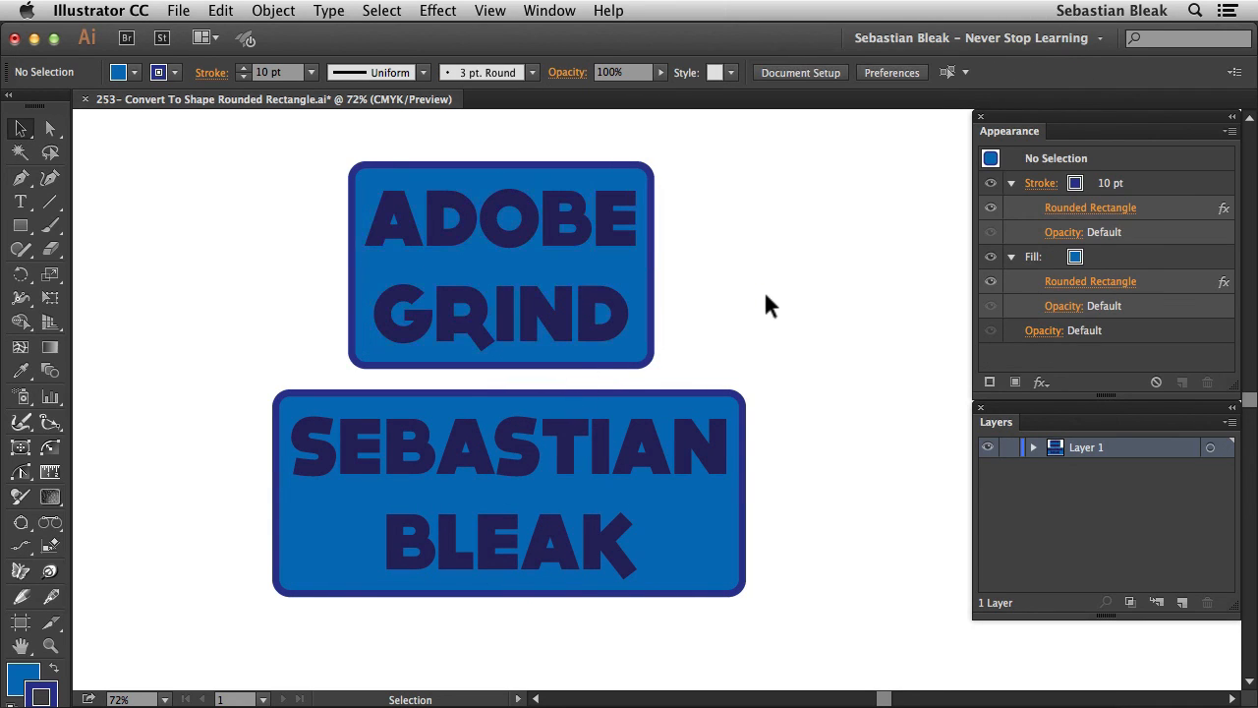
mouse_move(749, 338)
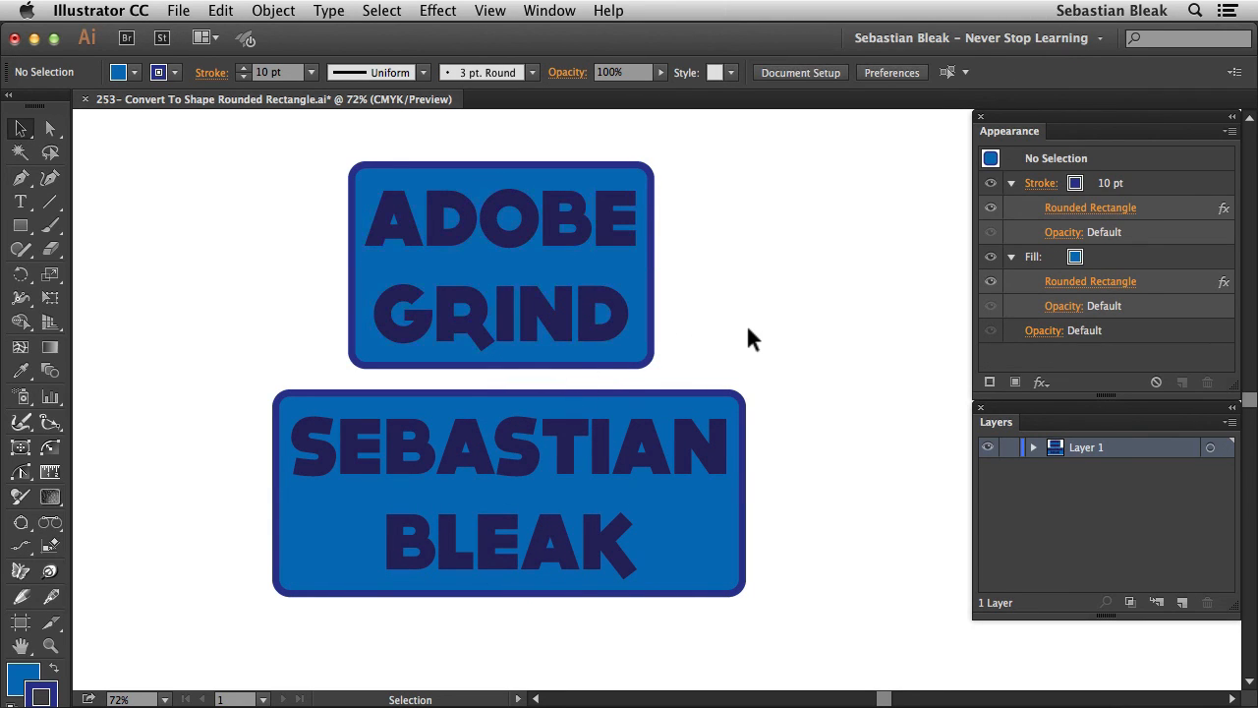